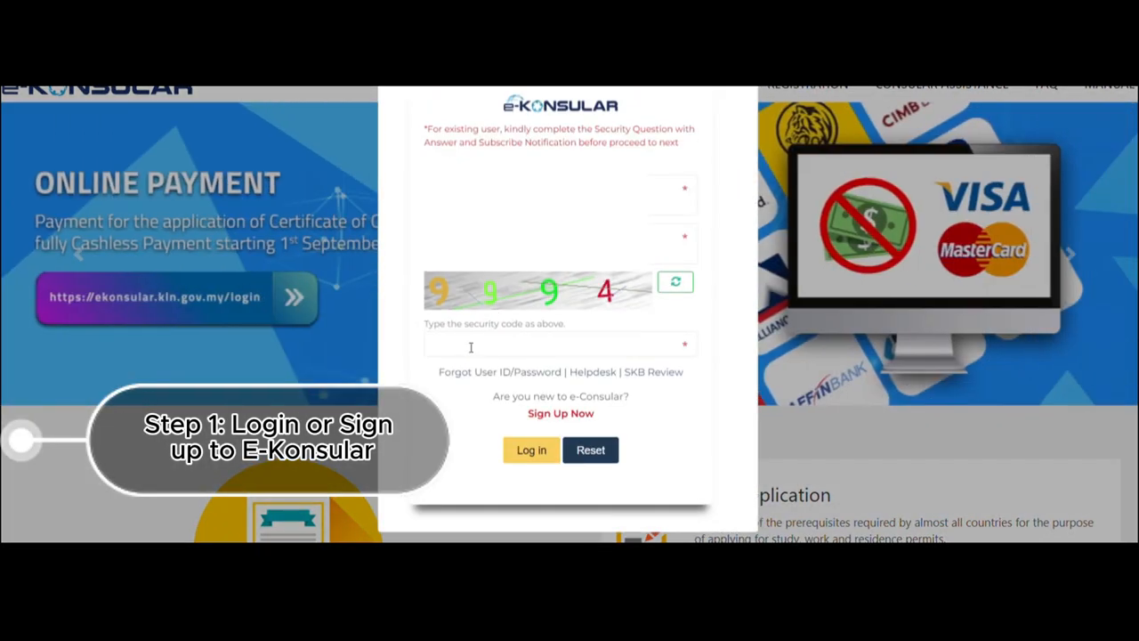
# Enter the captcha security code 9994 and log in to the e-Konsular dashboard.
pyautogui.click(561, 345)
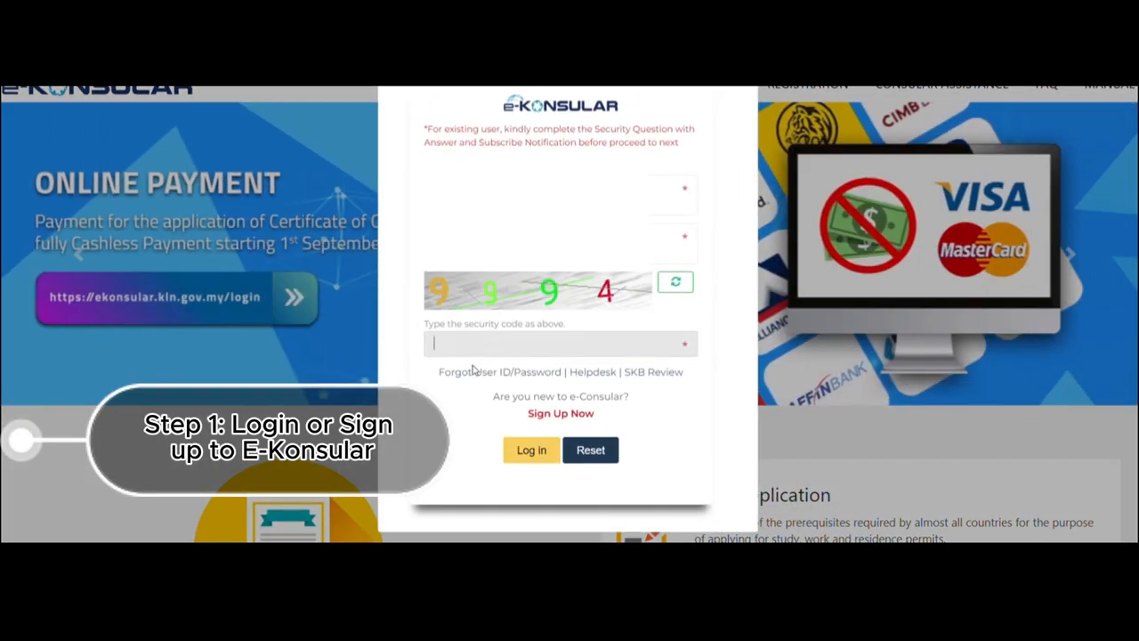
pyautogui.write('9994')
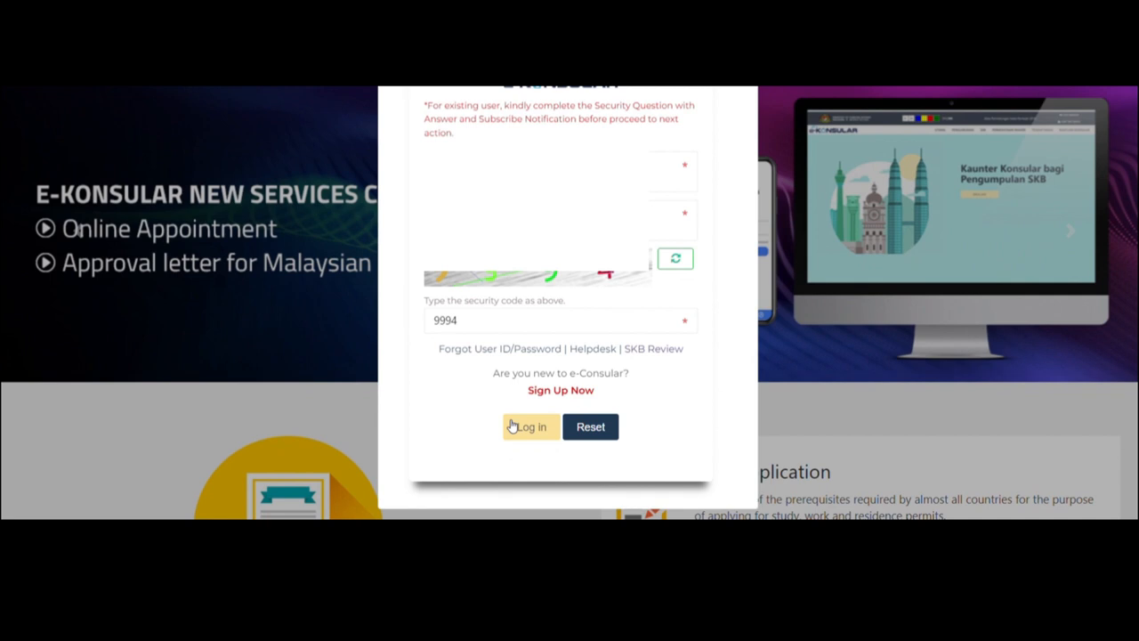
pyautogui.click(530, 427)
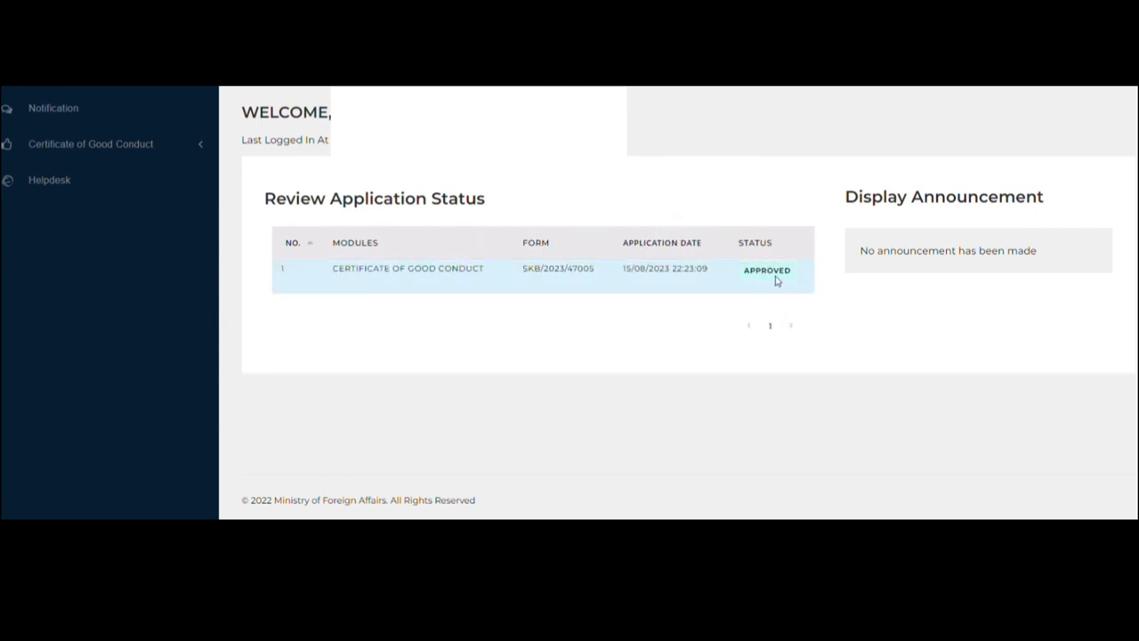
pyautogui.moveTo(739, 405)
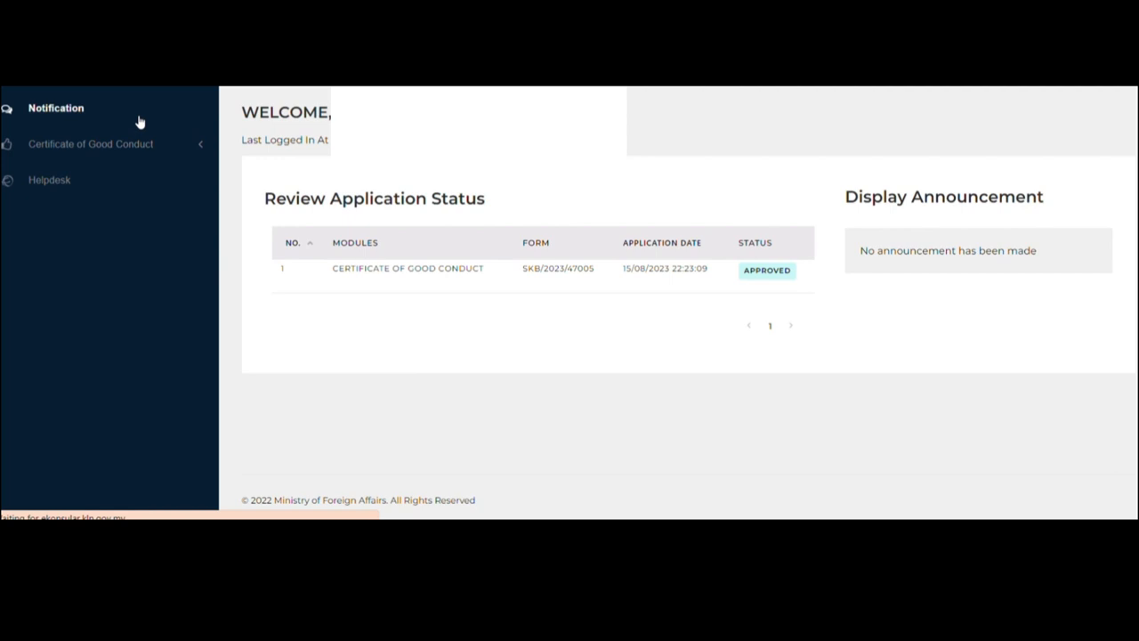
# Show the notification message about the new Certificate of Good Conduct application.
pyautogui.click(55, 108)
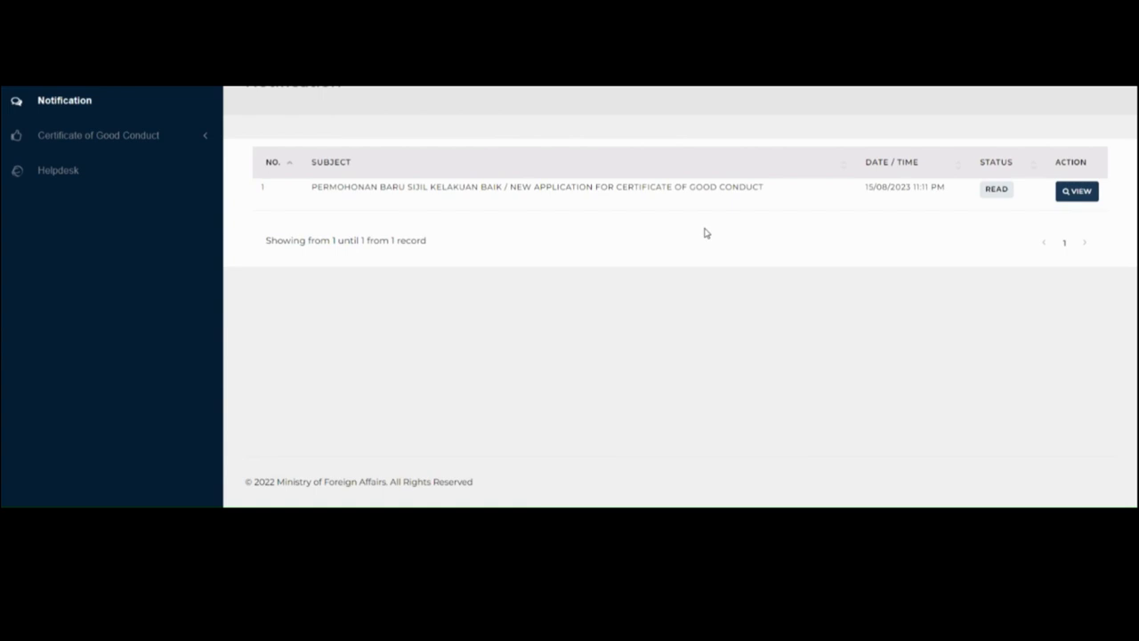
pyautogui.moveTo(706, 221)
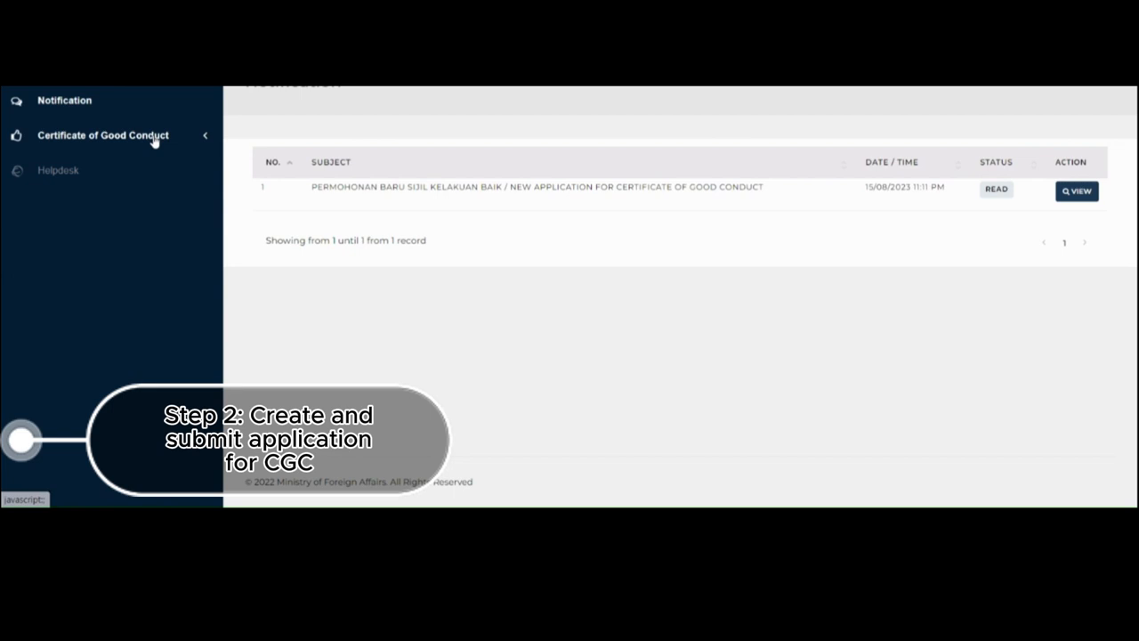
# Expand the Certificate of Good Conduct sidebar section to show its application options.
pyautogui.click(103, 134)
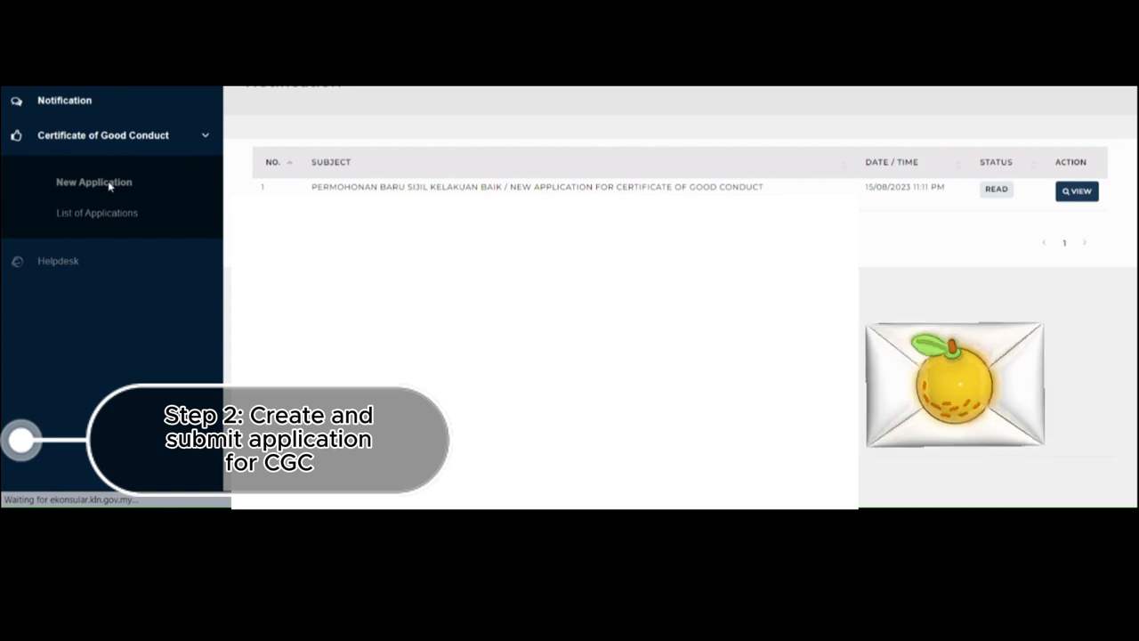
# Start a new Certificate of Good Conduct application, landing on the personal information form.
pyautogui.click(93, 182)
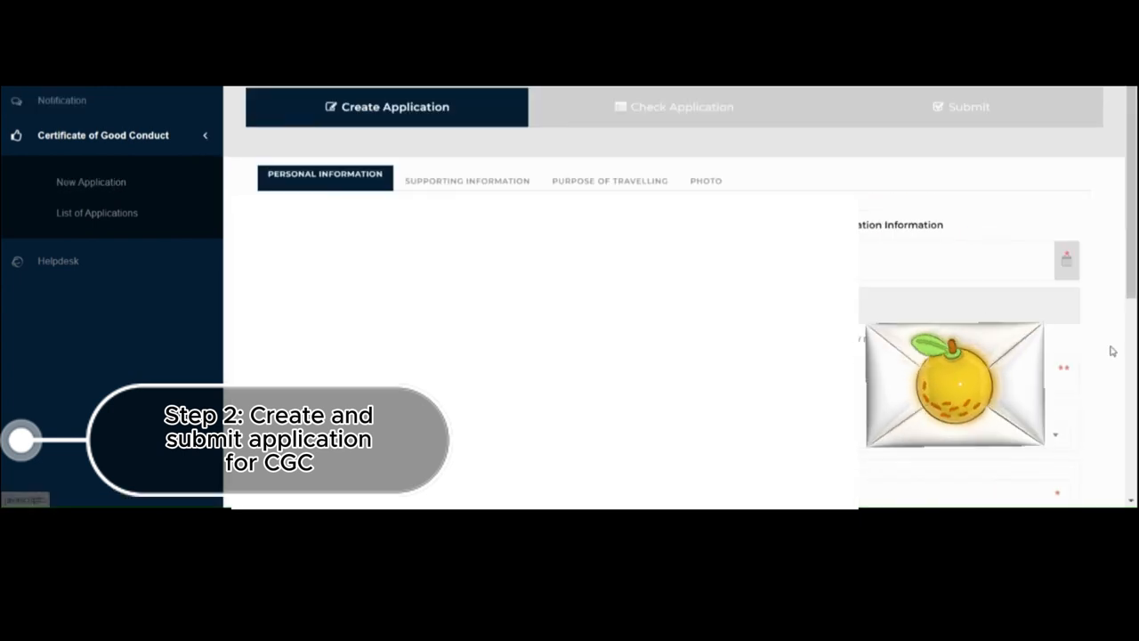
pyautogui.moveTo(1075, 309)
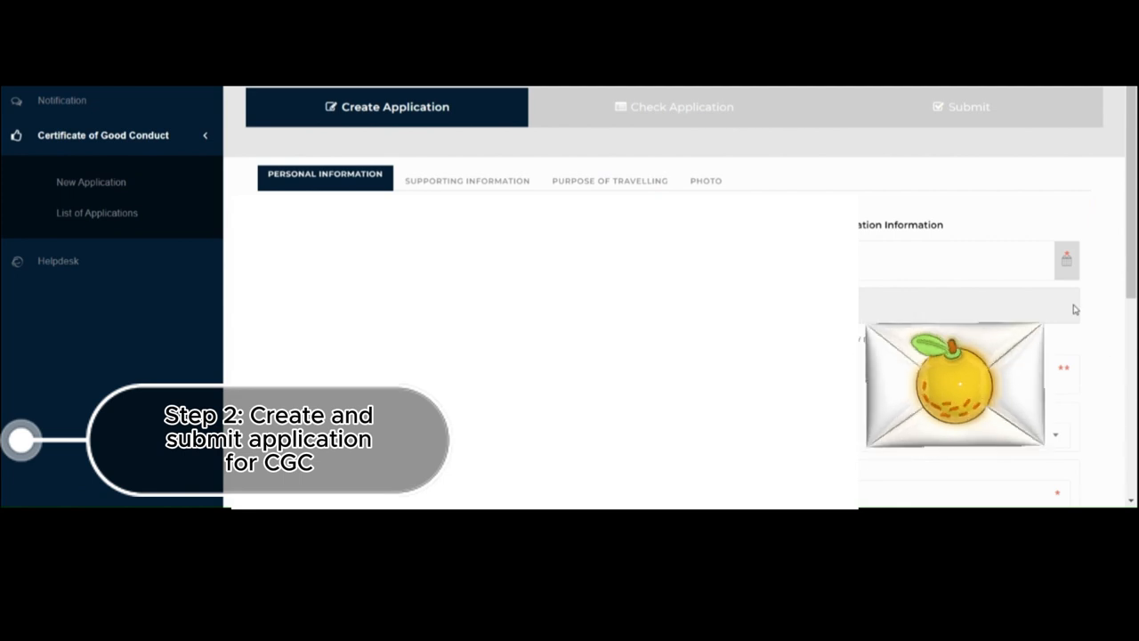
pyautogui.moveTo(983, 115)
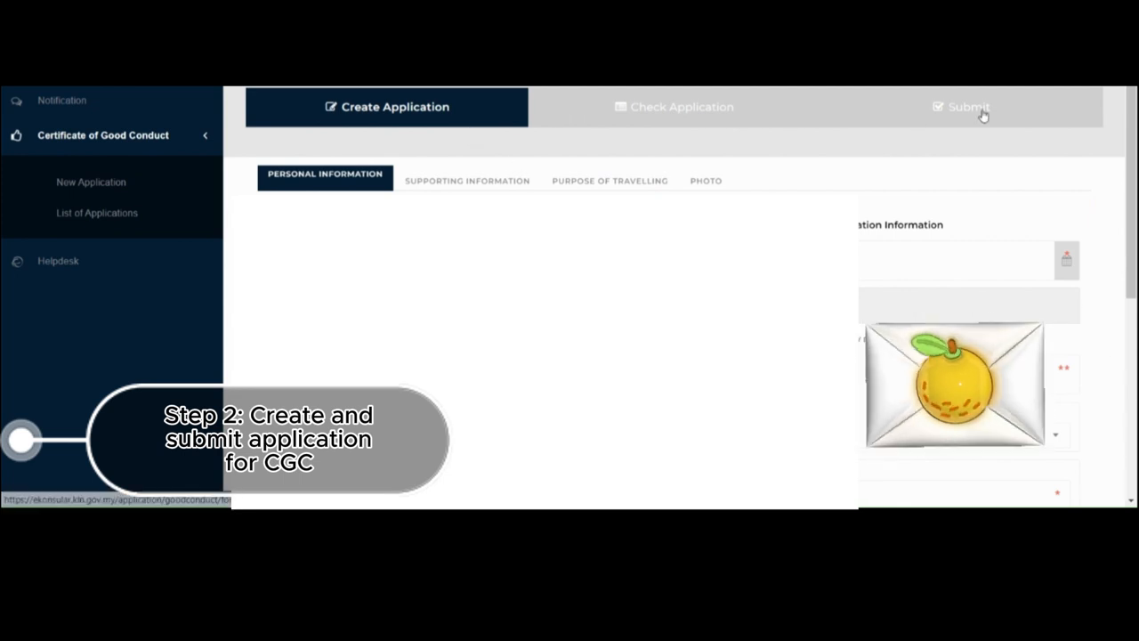
pyautogui.moveTo(372, 112)
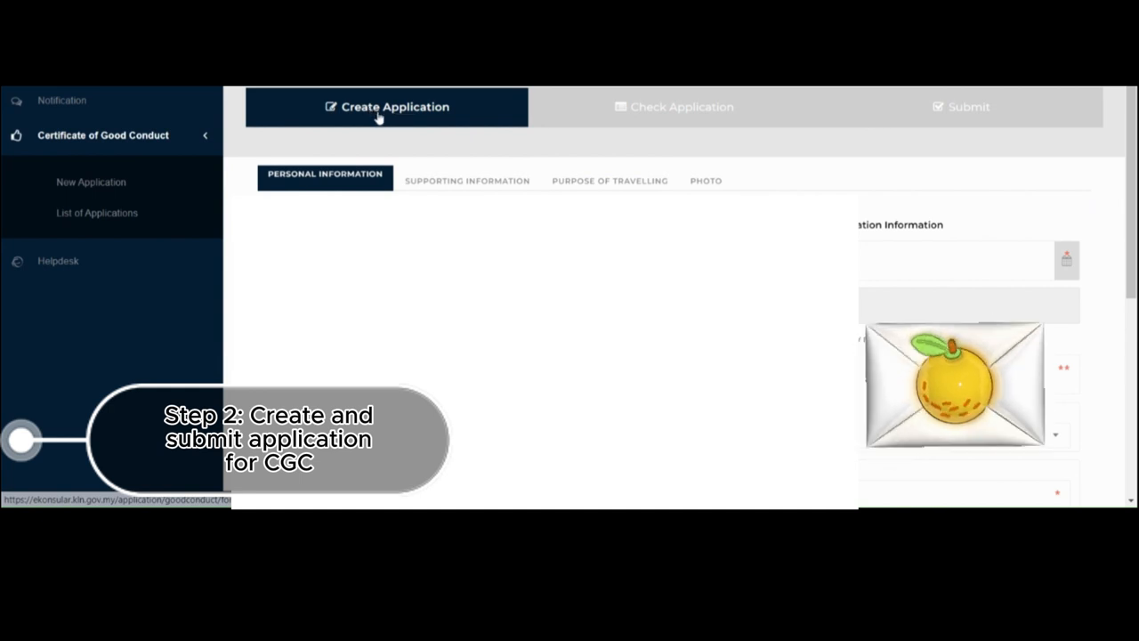
pyautogui.moveTo(689, 118)
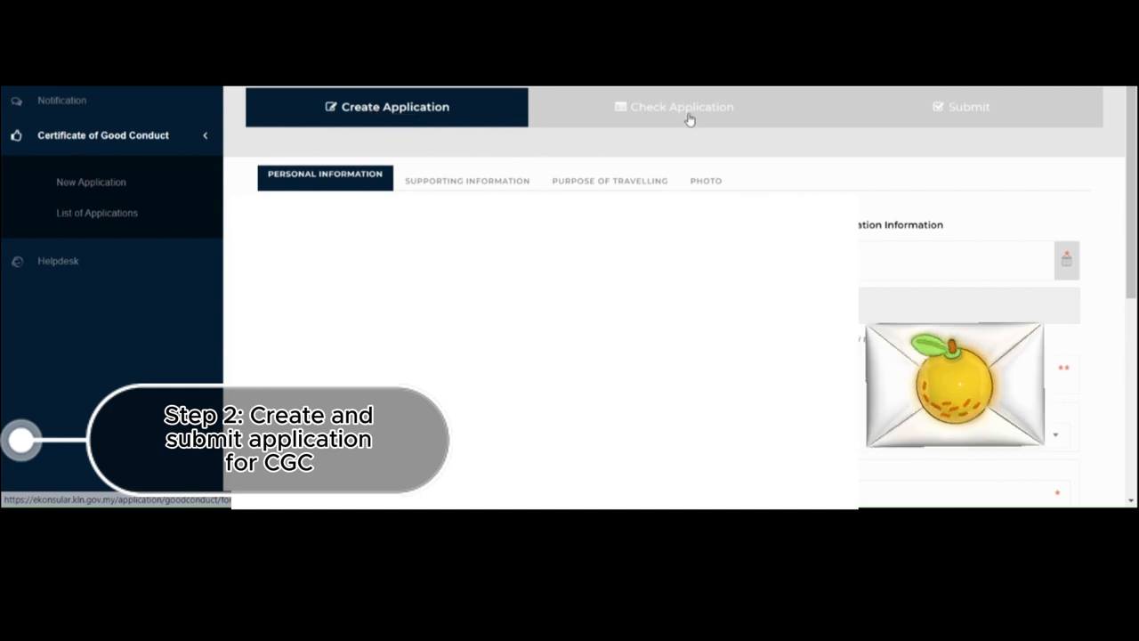
pyautogui.moveTo(723, 119)
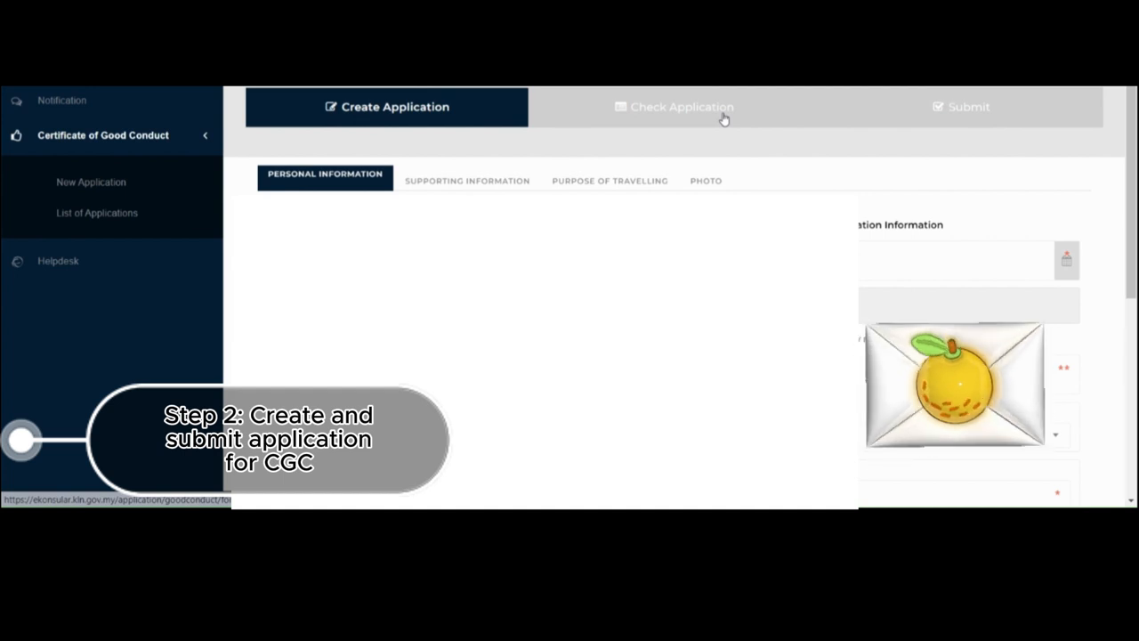
pyautogui.moveTo(994, 125)
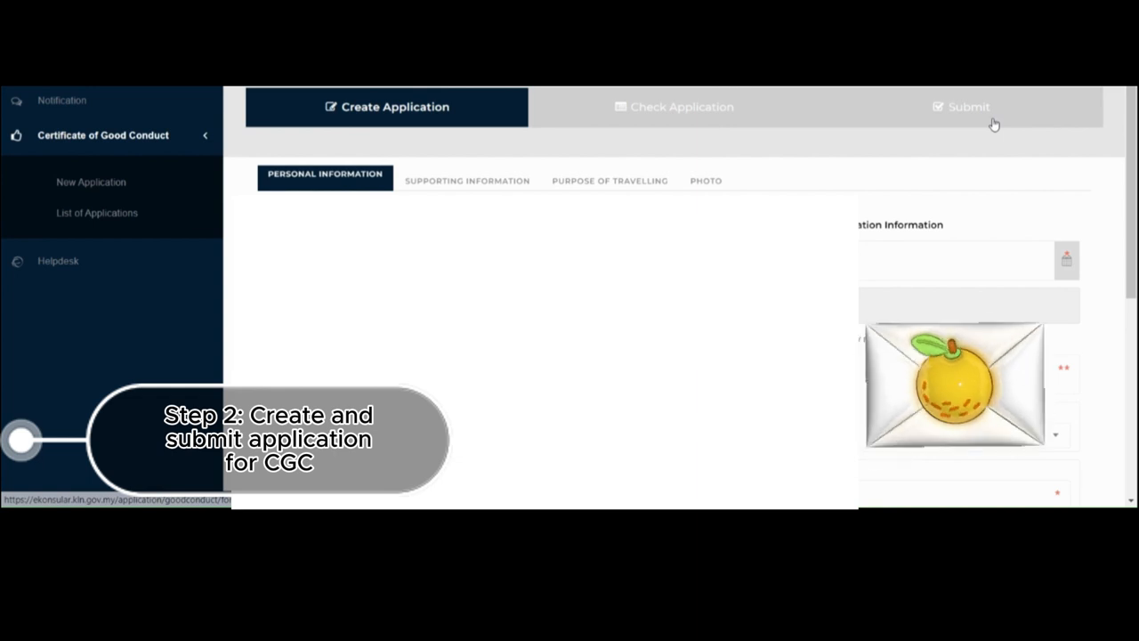
pyautogui.moveTo(373, 115)
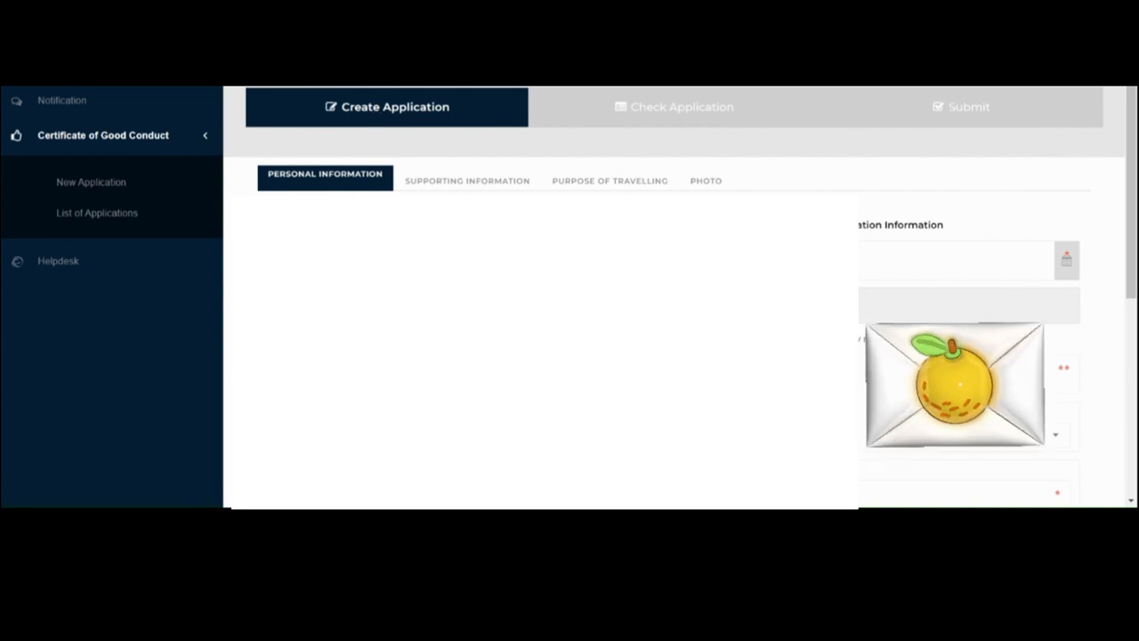
pyautogui.moveTo(314, 181)
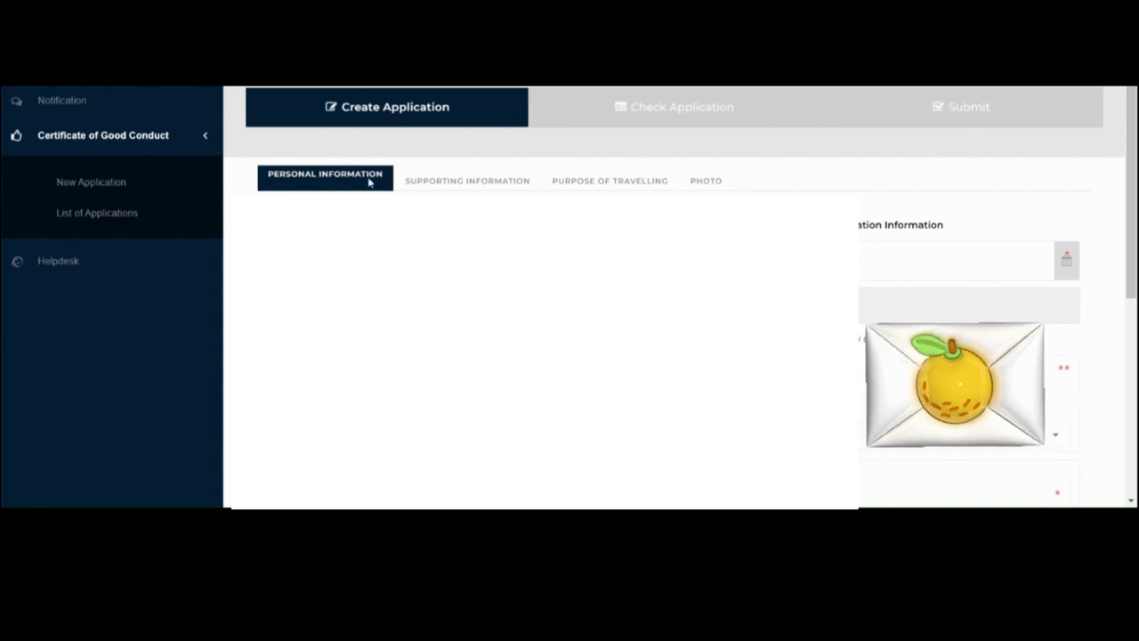
pyautogui.moveTo(443, 186)
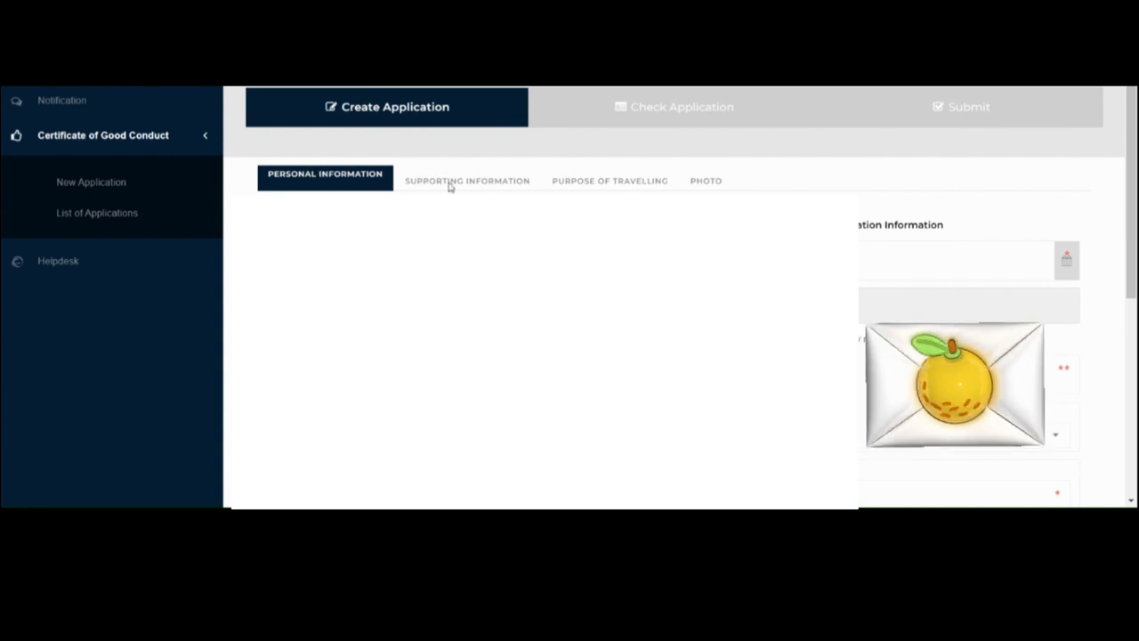
pyautogui.moveTo(609, 191)
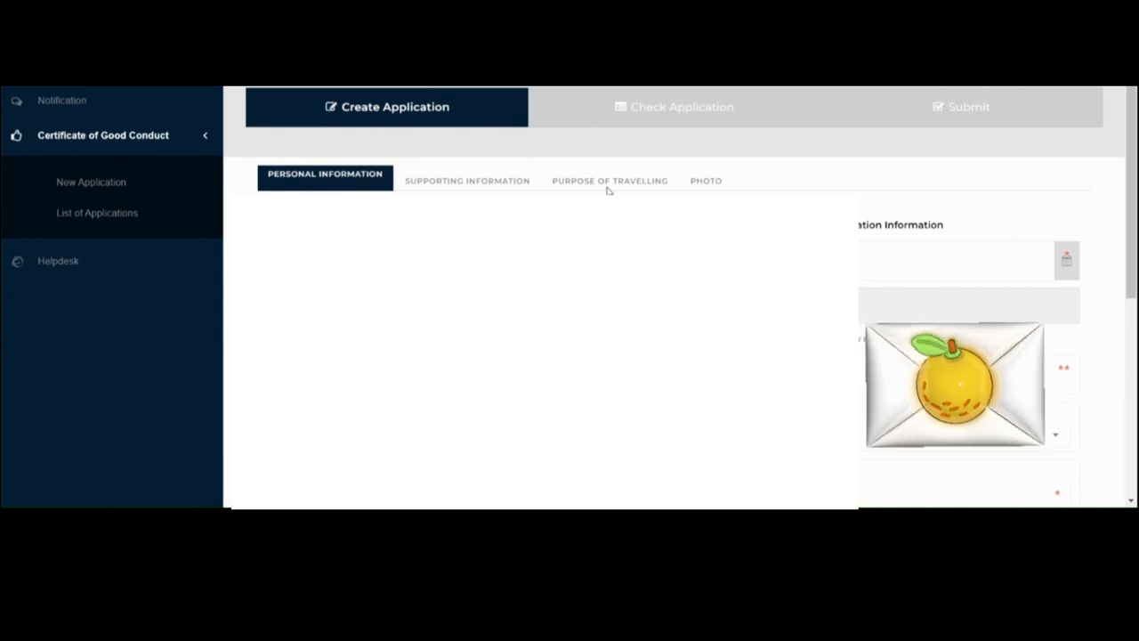
pyautogui.moveTo(670, 172)
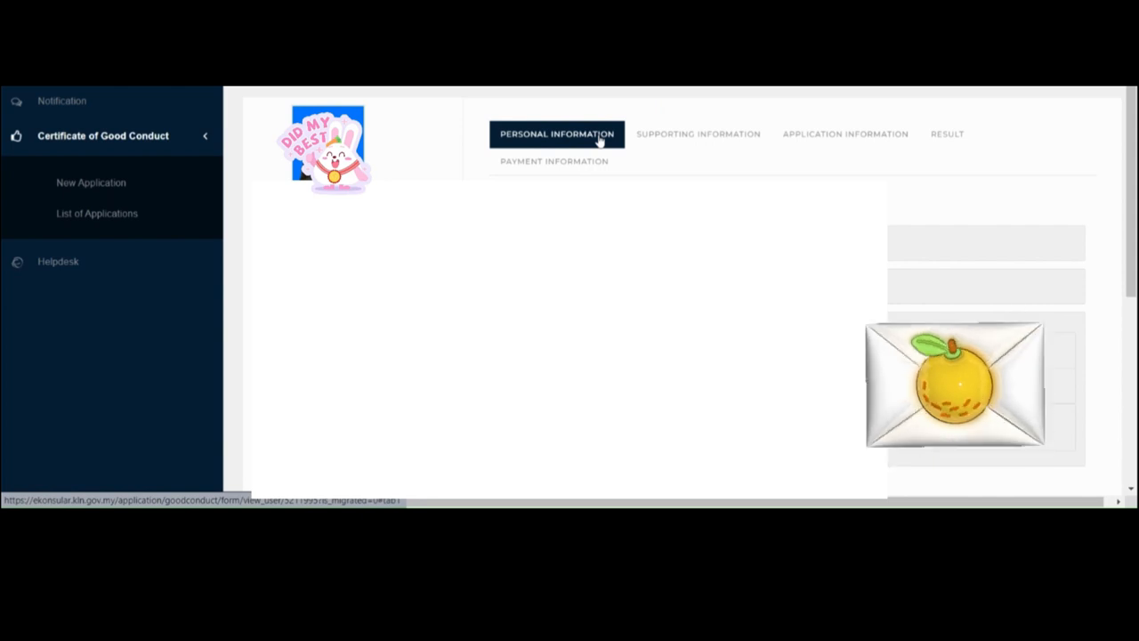
# Review the submitted application's personal, supporting and application information with uploaded passport photos.
pyautogui.click(698, 134)
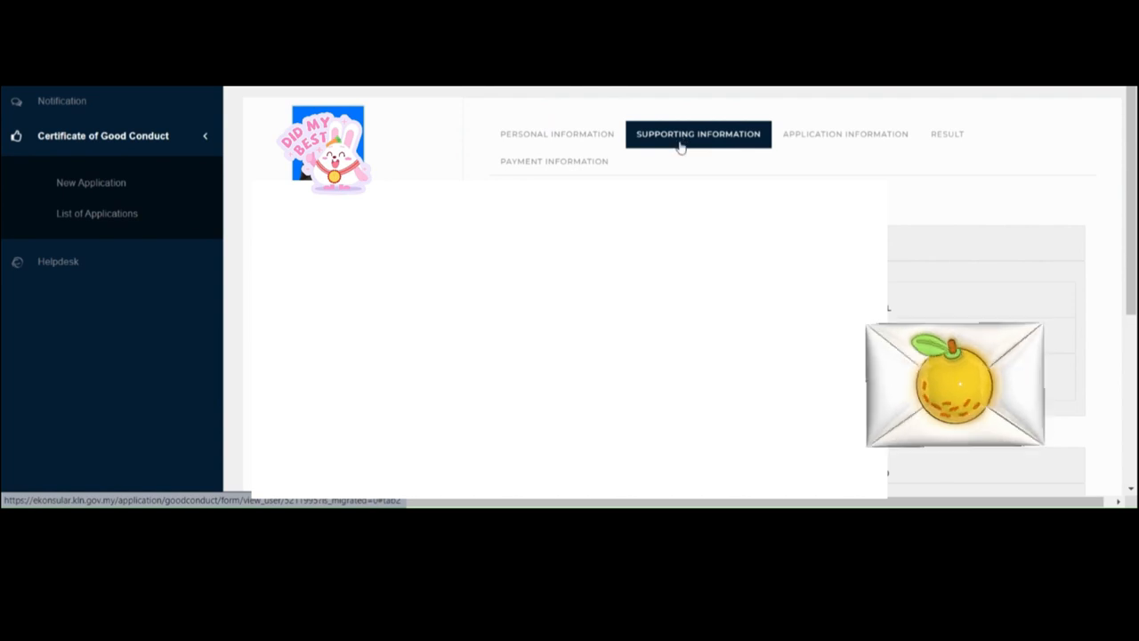
pyautogui.click(844, 134)
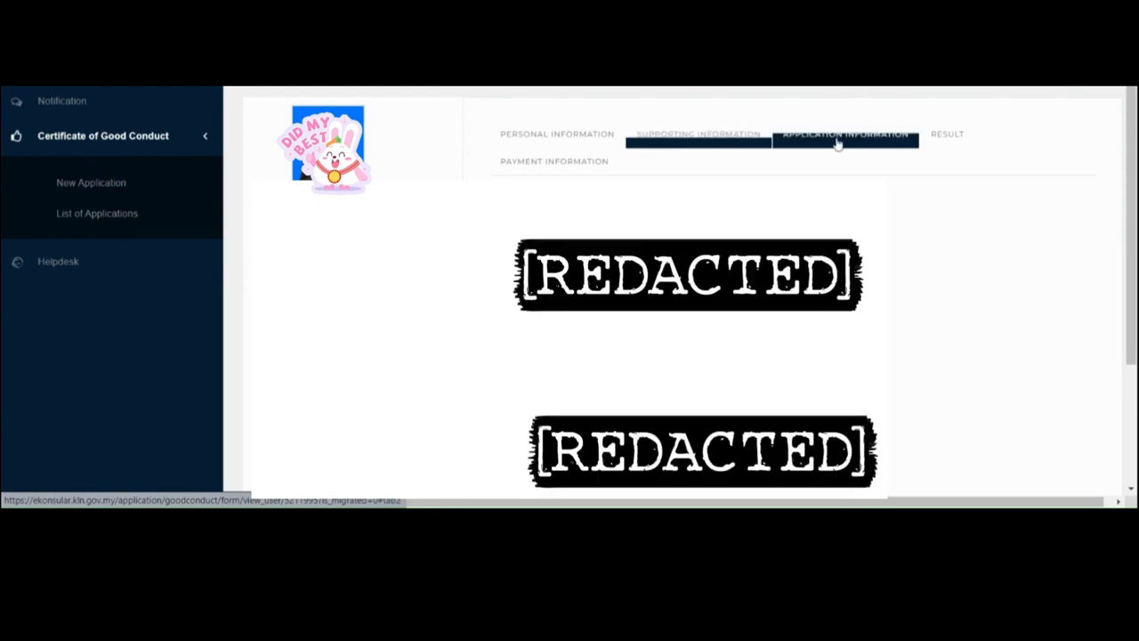
pyautogui.click(843, 133)
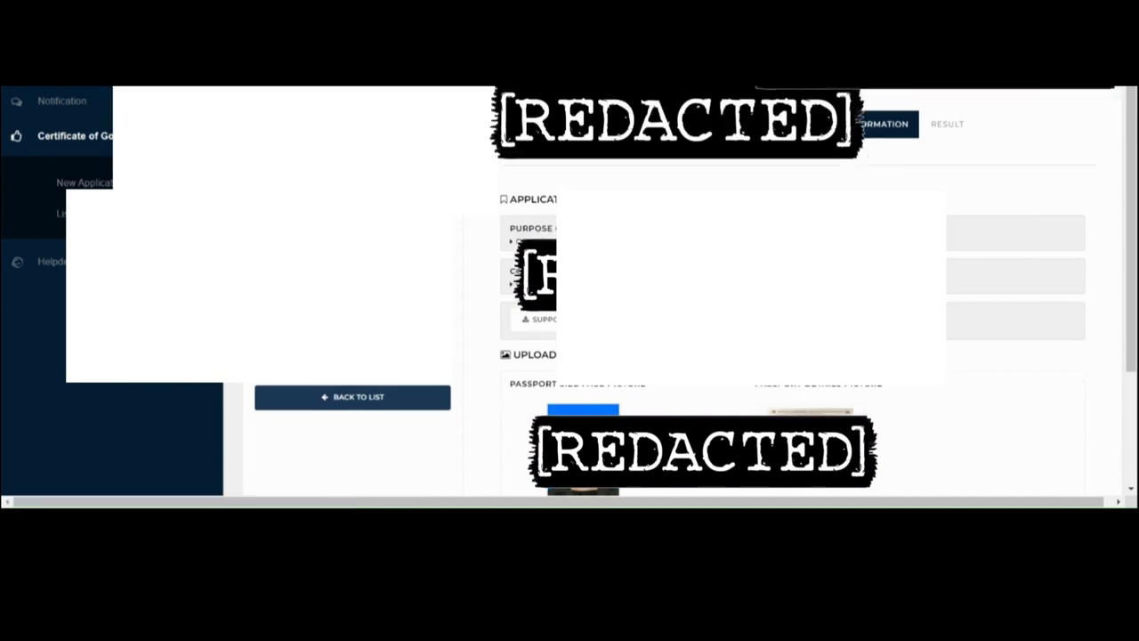
# Scroll down the application details before returning to the notifications page.
pyautogui.scroll(-3)
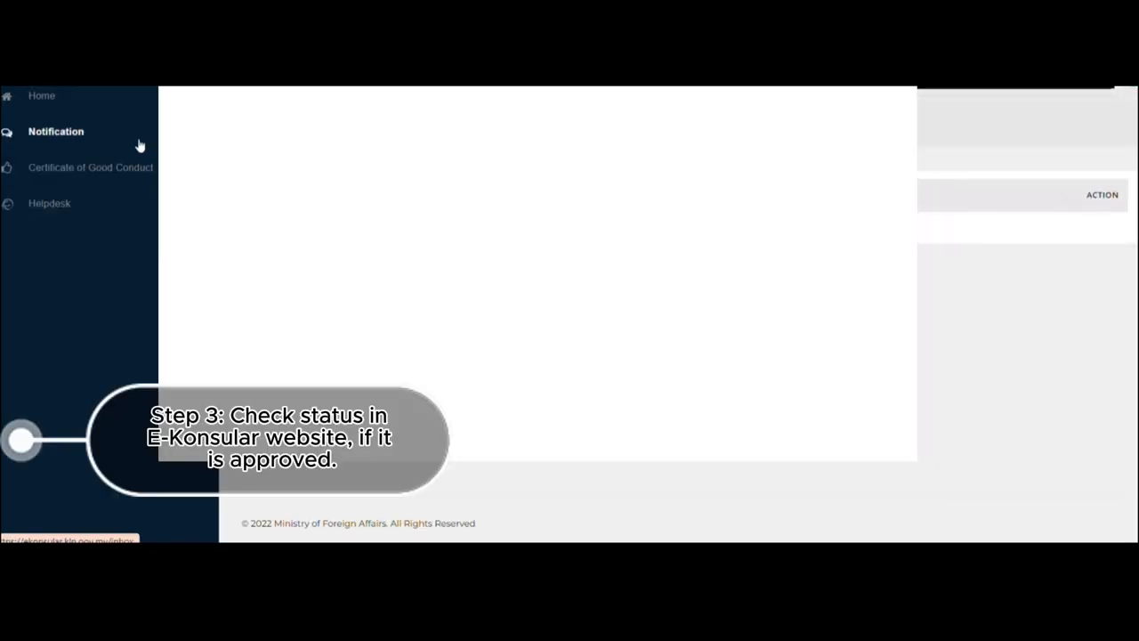
# Reload the notifications list and expand the Certificate of Good Conduct section again.
pyautogui.click(55, 131)
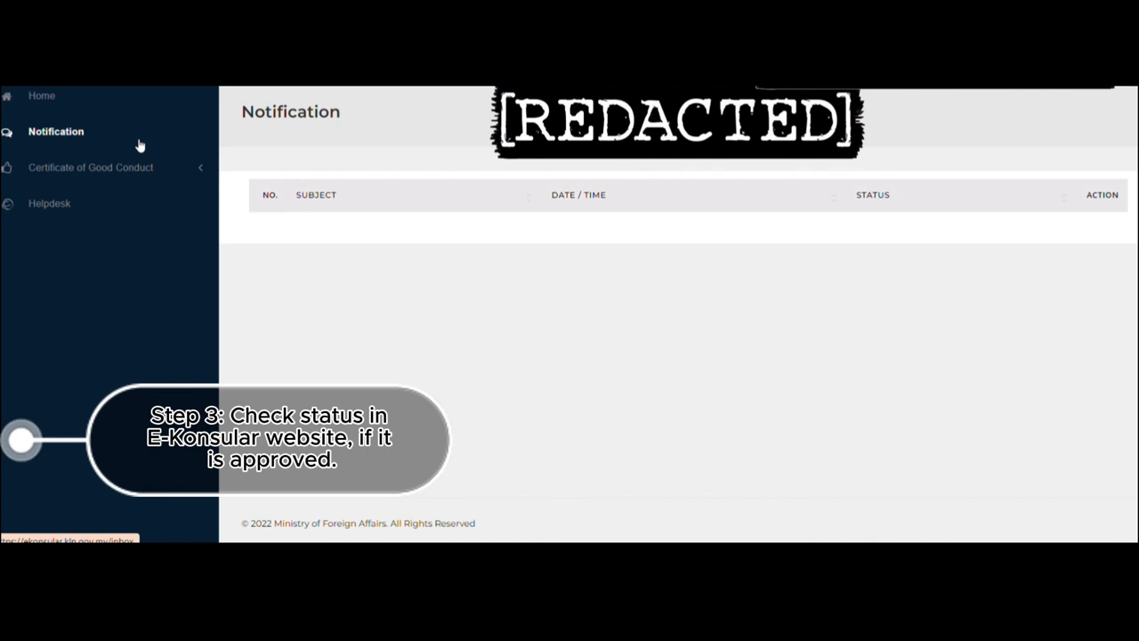
pyautogui.moveTo(129, 262)
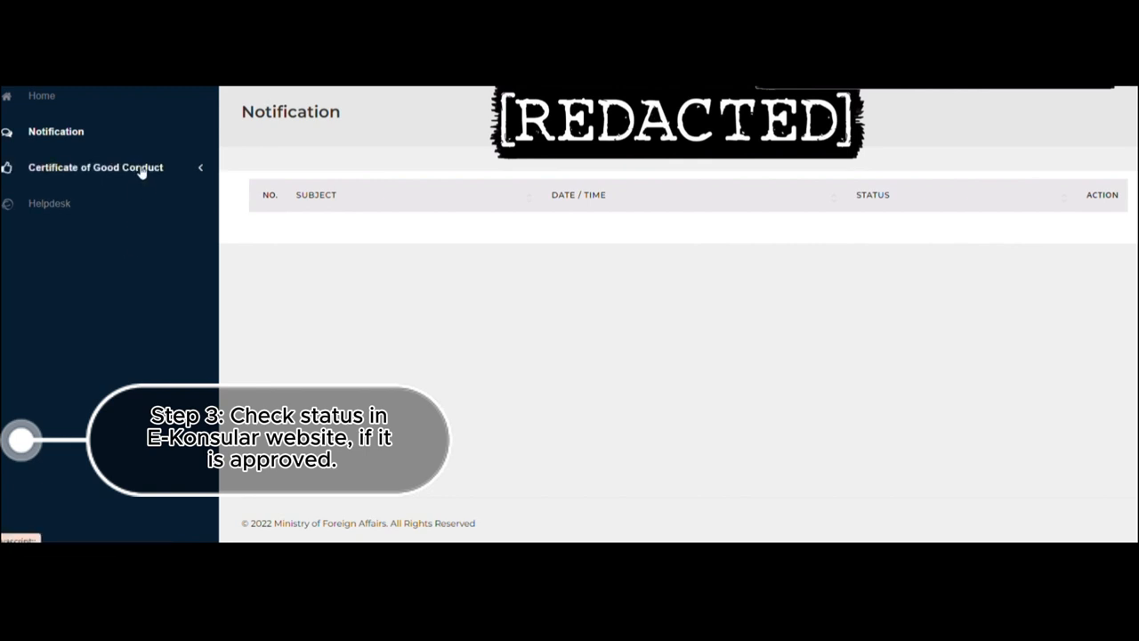
pyautogui.moveTo(125, 209)
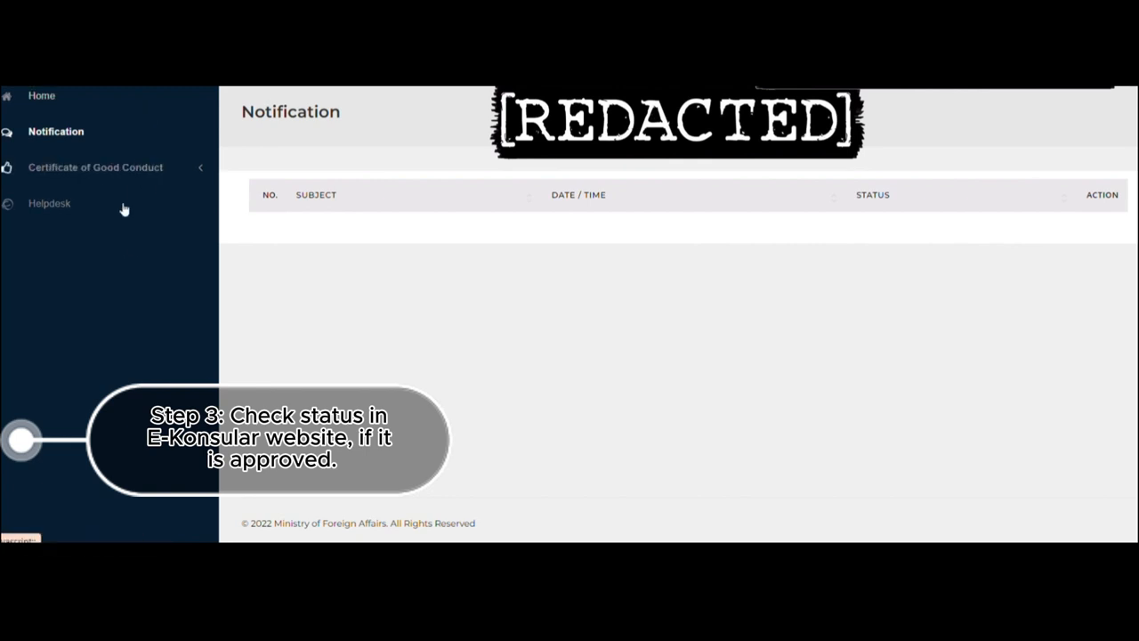
pyautogui.click(95, 167)
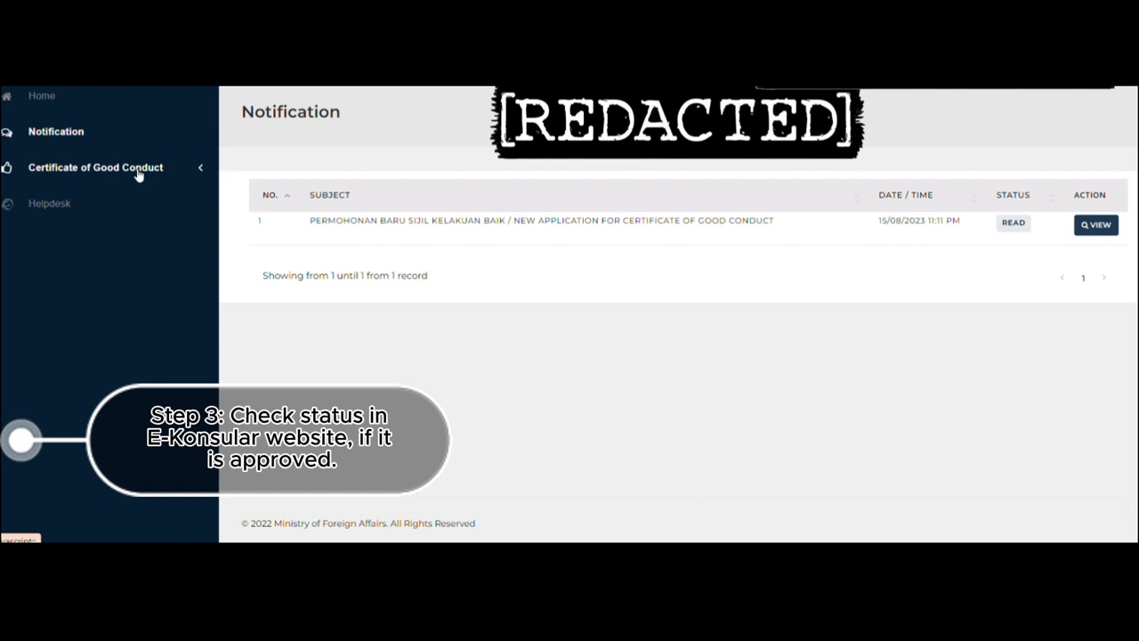
pyautogui.click(94, 168)
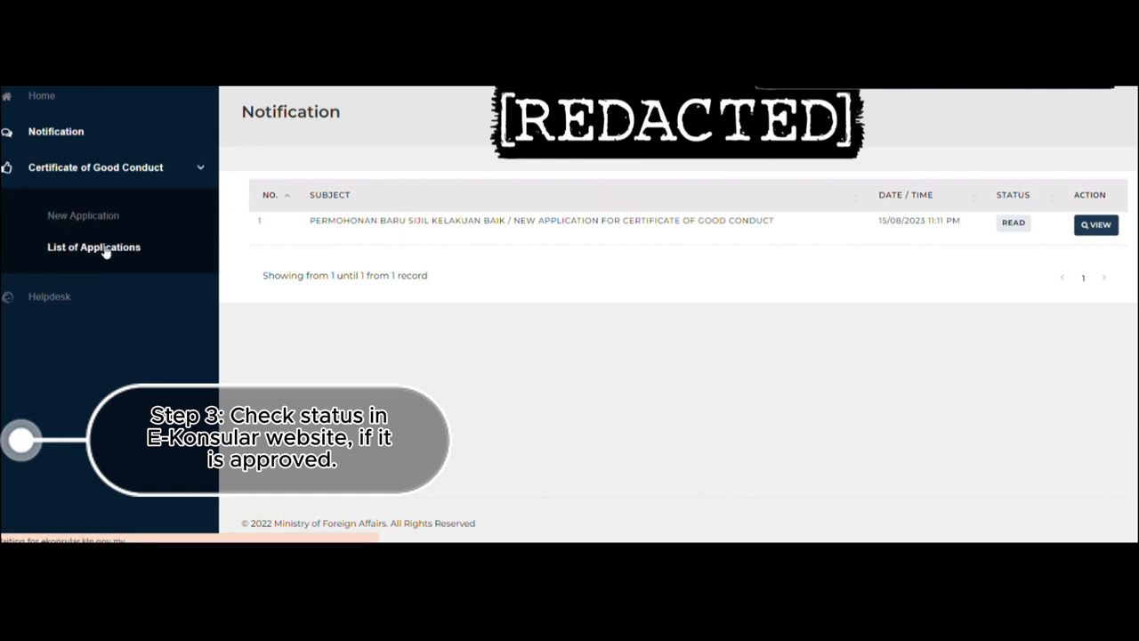
pyautogui.moveTo(723, 434)
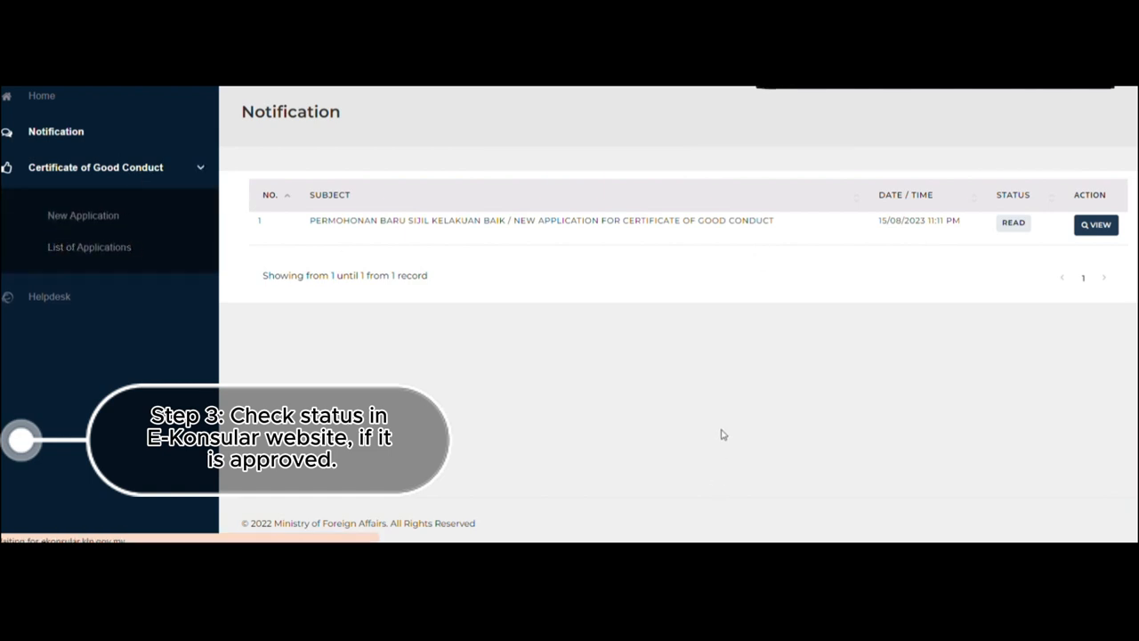
# Confirm the application is approved and unpaid in the list, then bring up its collection slip.
pyautogui.click(89, 246)
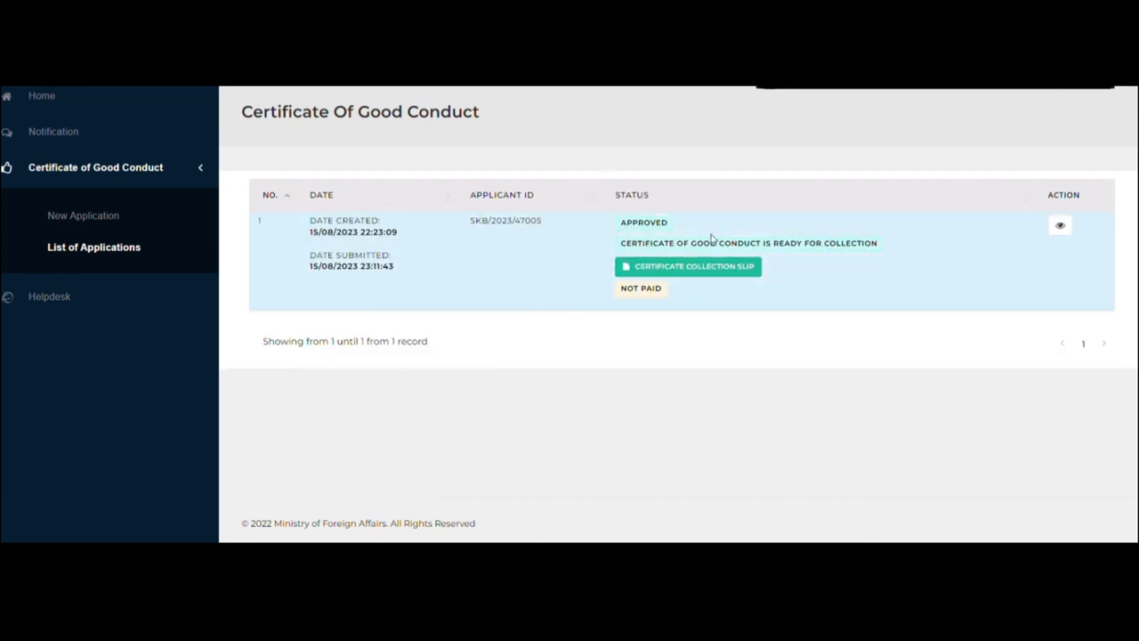
pyautogui.moveTo(779, 244)
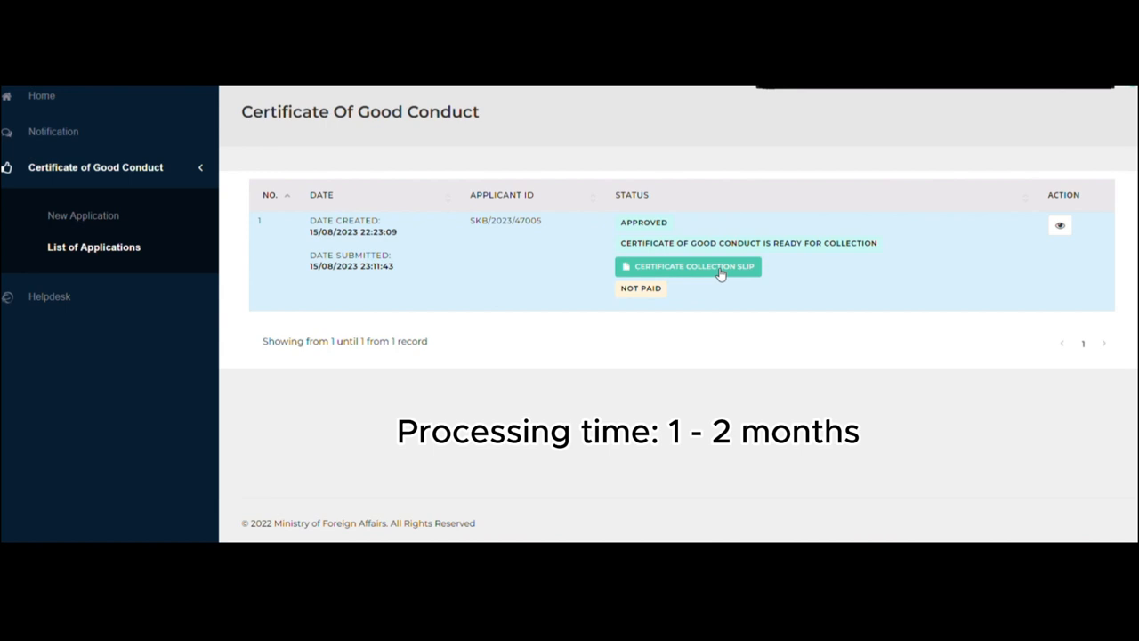
pyautogui.click(688, 266)
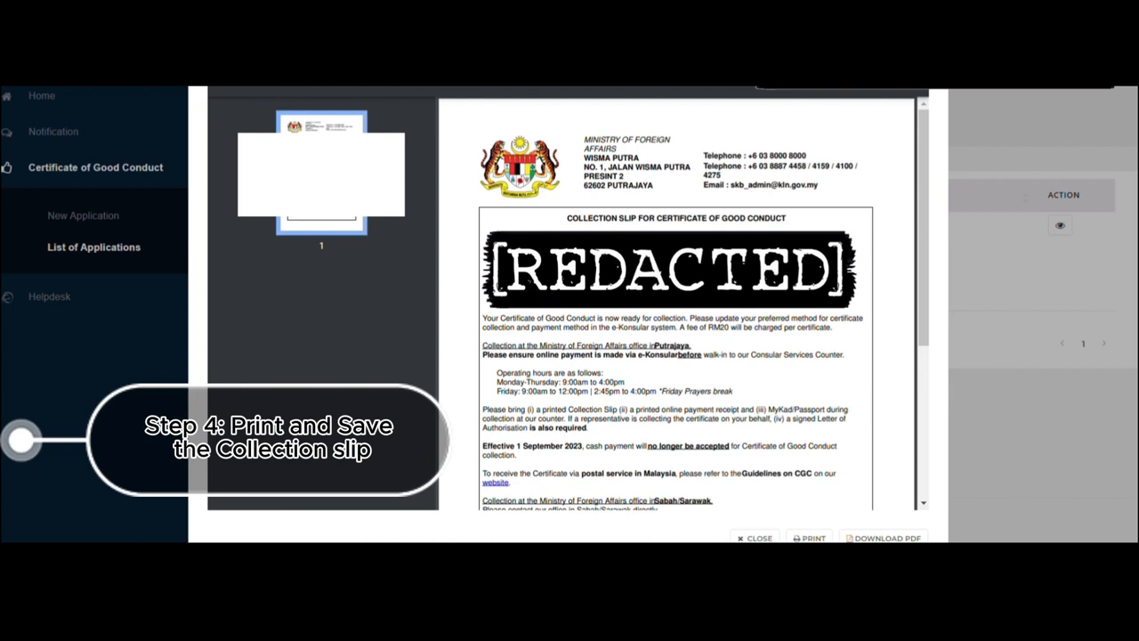
# Read through the collection slip down to the Sabah, Sarawak and overseas mission instructions.
pyautogui.scroll(3)
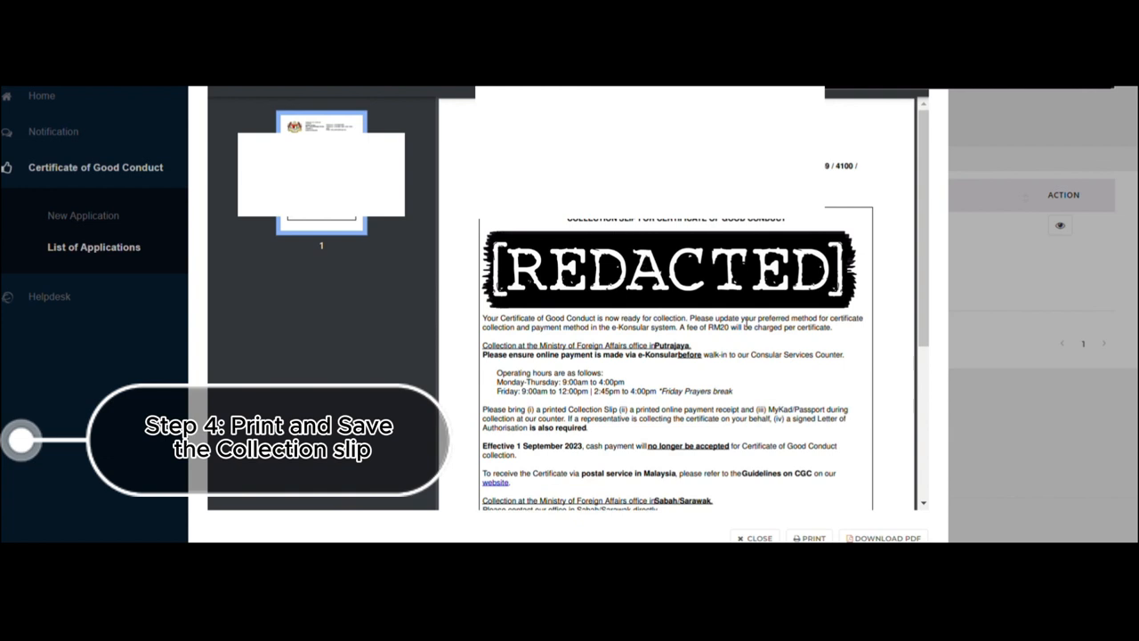
pyautogui.scroll(-3)
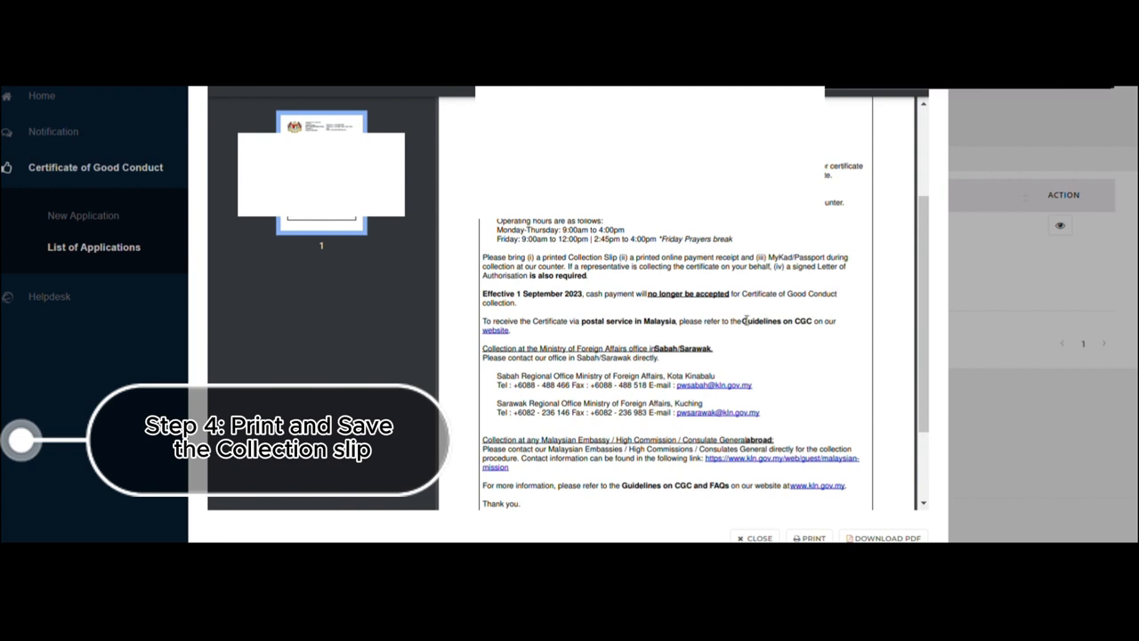
pyautogui.moveTo(760, 310)
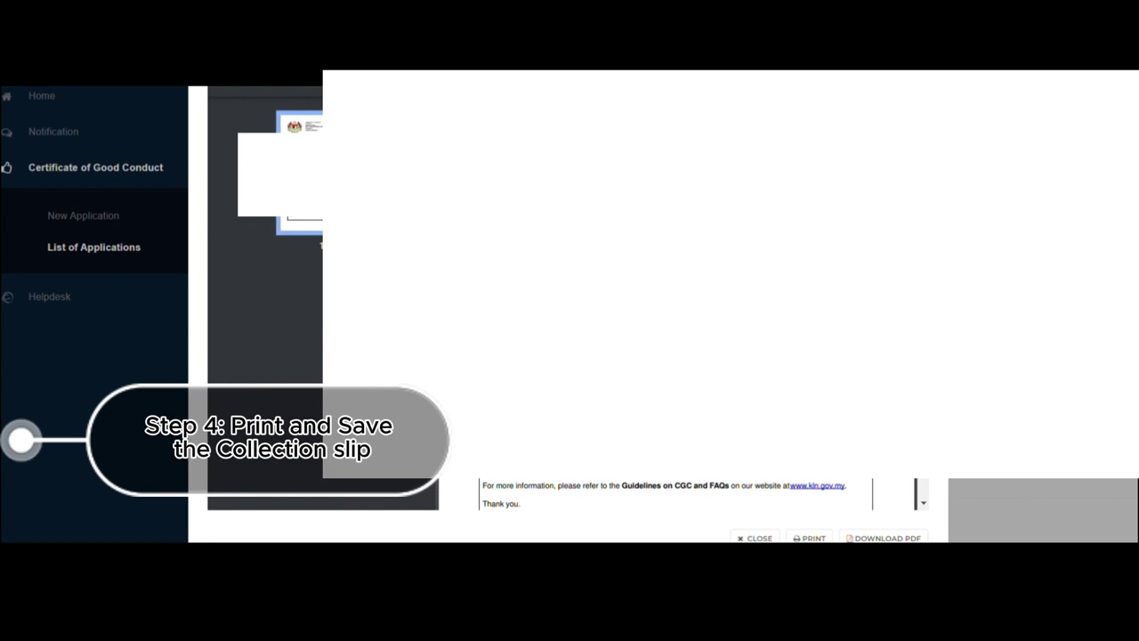
# View the approved application's result page where the collection method is not yet stated.
pyautogui.click(753, 537)
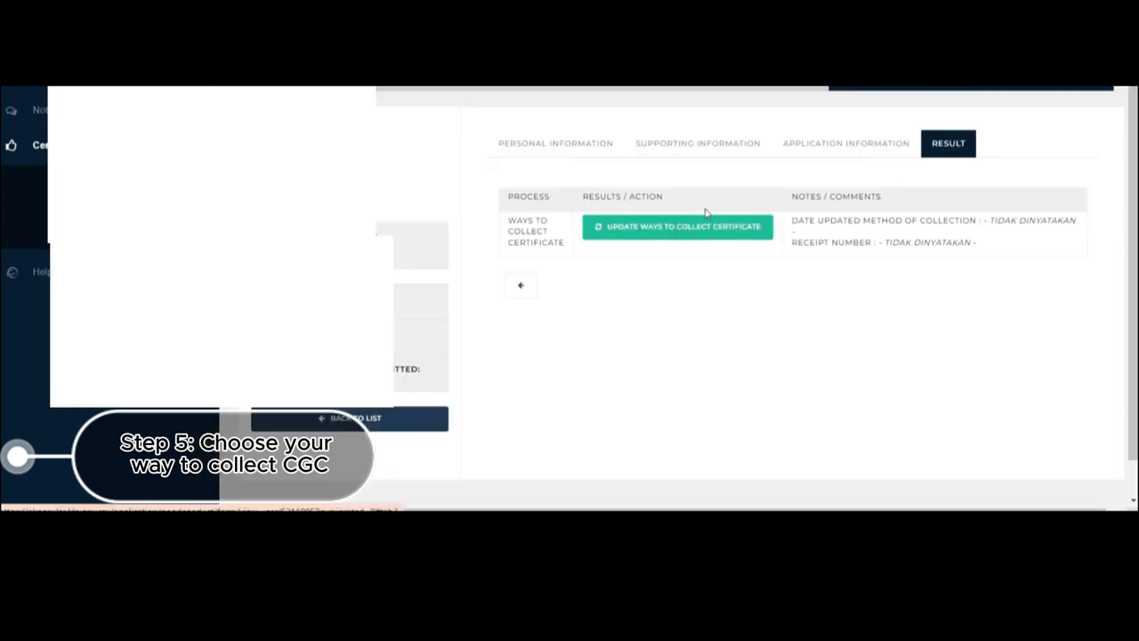
pyautogui.moveTo(709, 231)
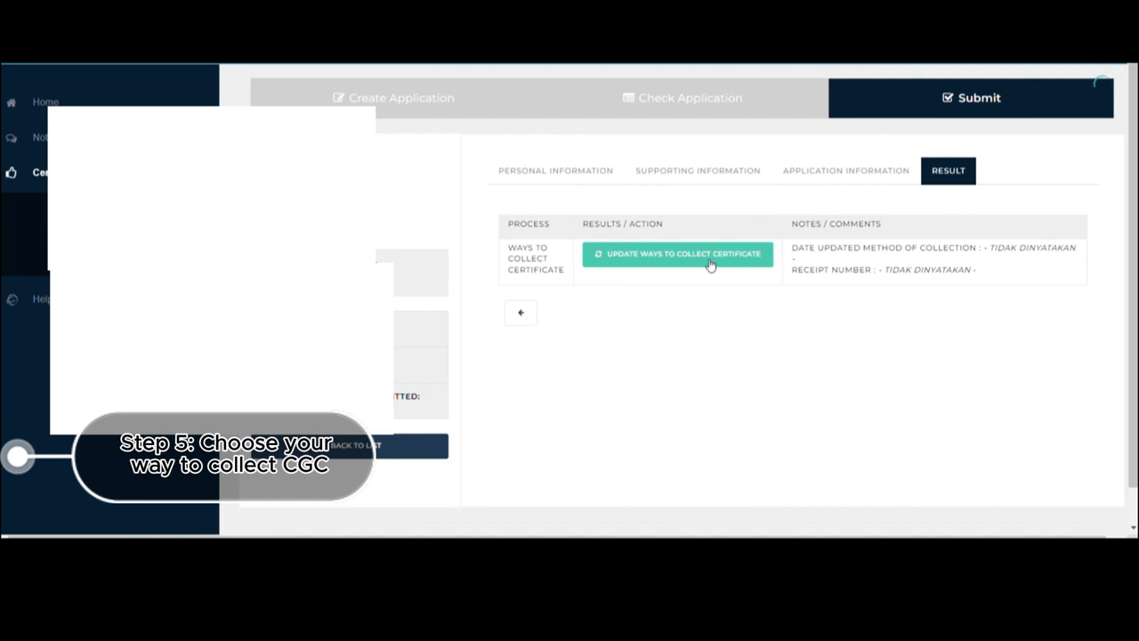
# Begin the collection-method update with Local selected as the location of collection.
pyautogui.click(678, 254)
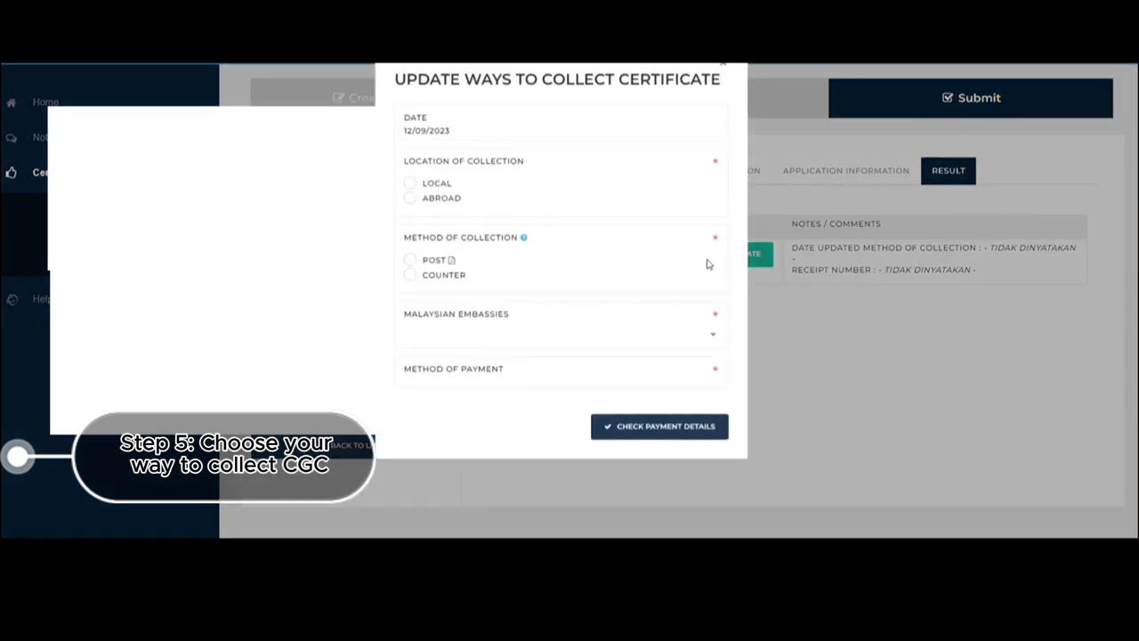
pyautogui.moveTo(442, 185)
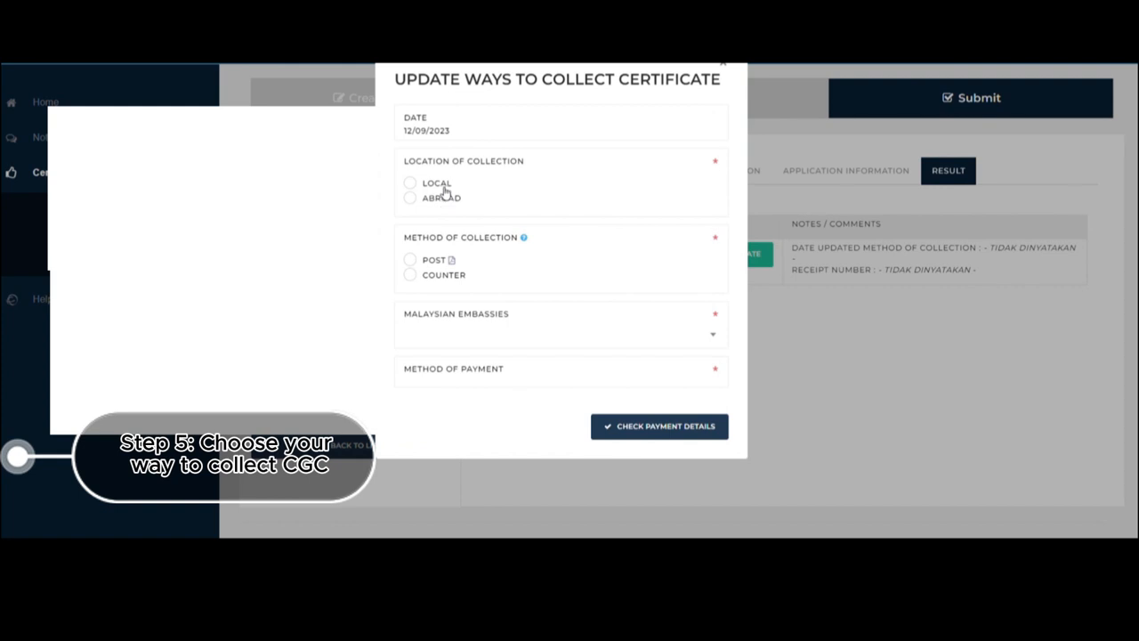
pyautogui.click(410, 182)
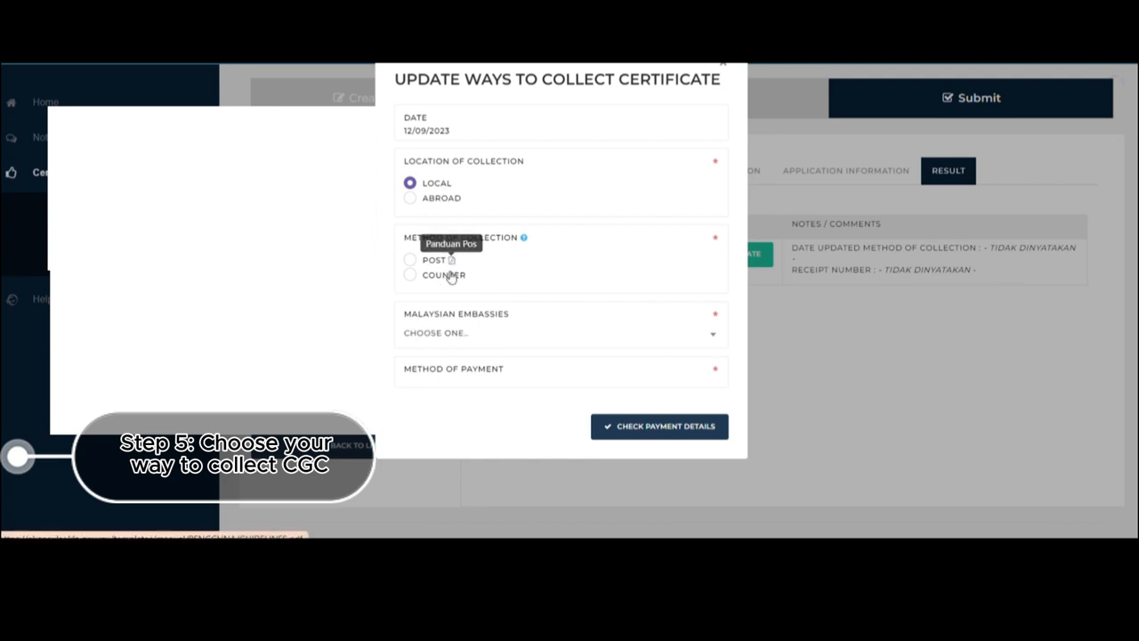
pyautogui.moveTo(510, 259)
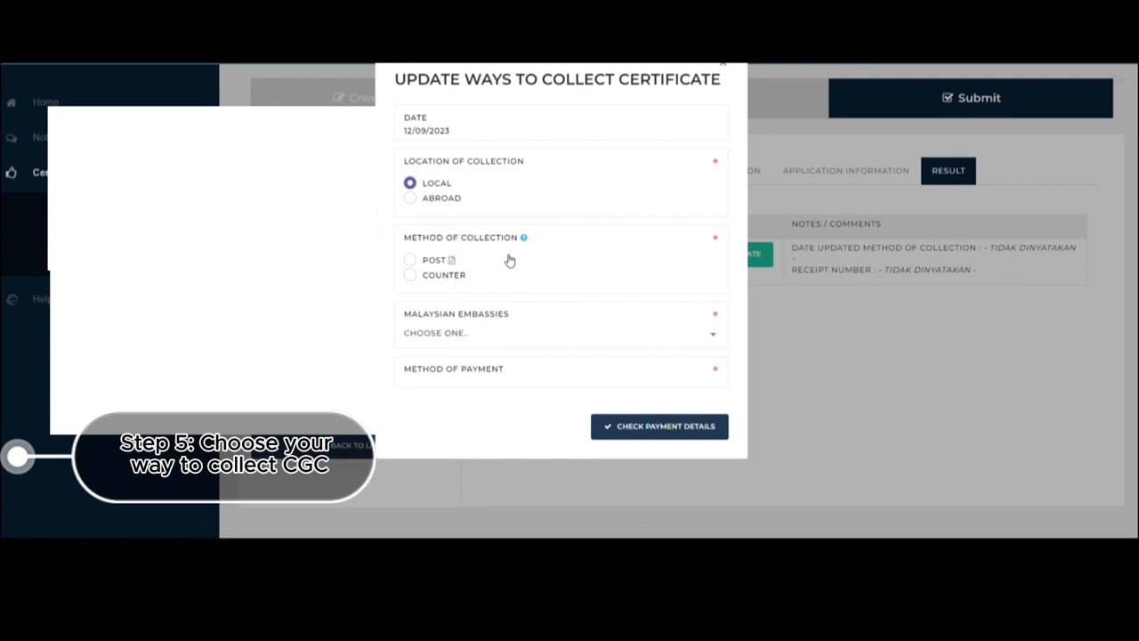
pyautogui.moveTo(525, 237)
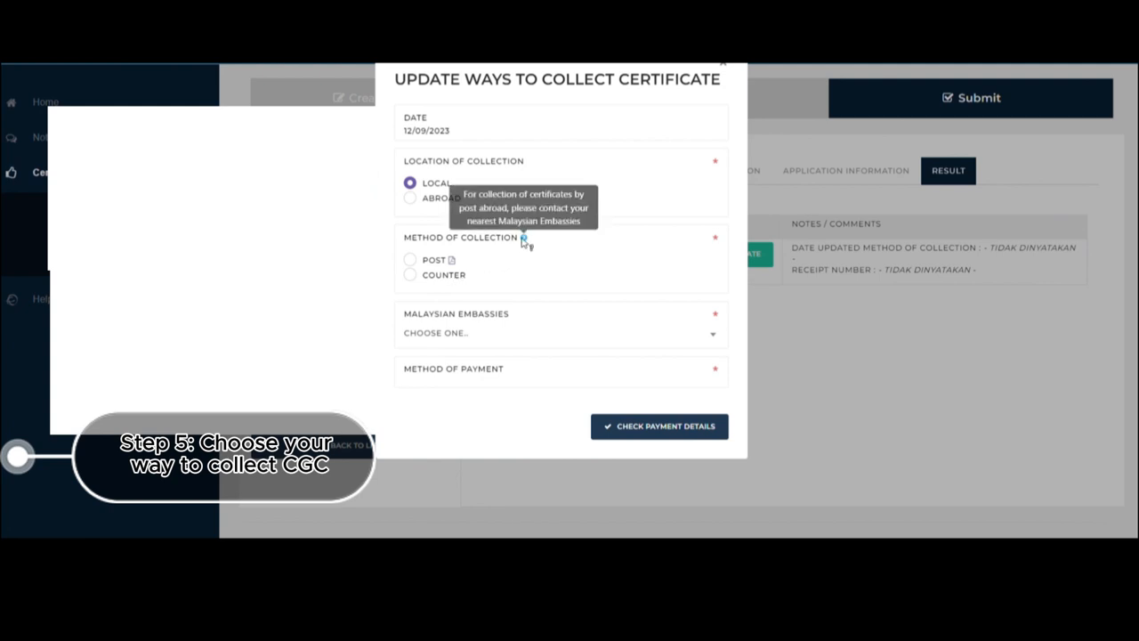
pyautogui.moveTo(446, 283)
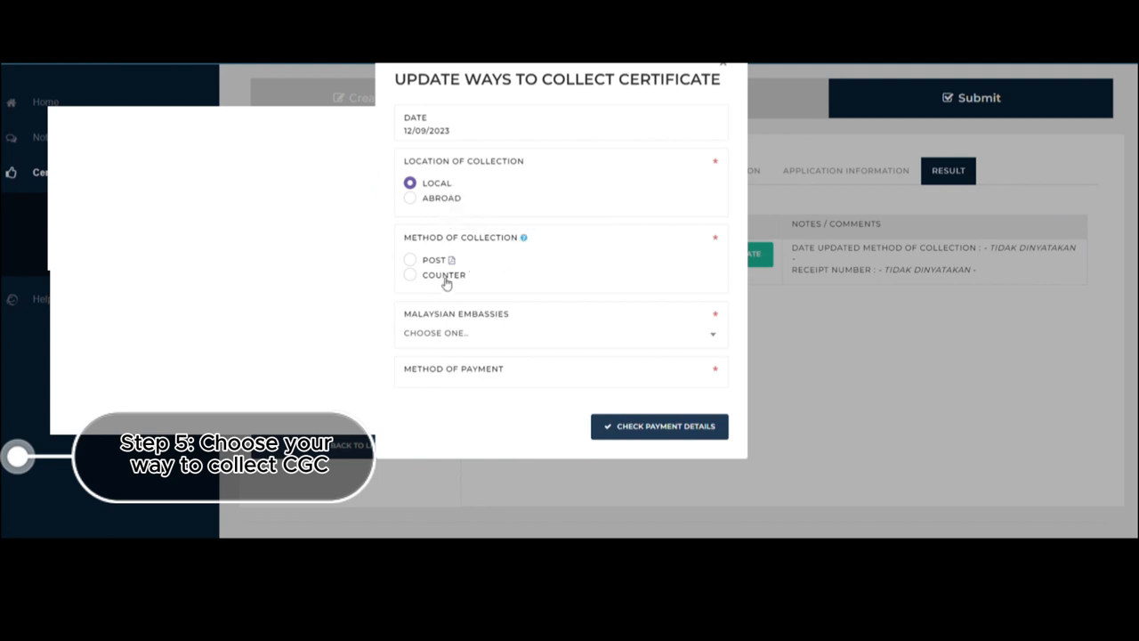
# Choose Counter and Self collection at Wisma Putra with Online as the payment method.
pyautogui.click(409, 274)
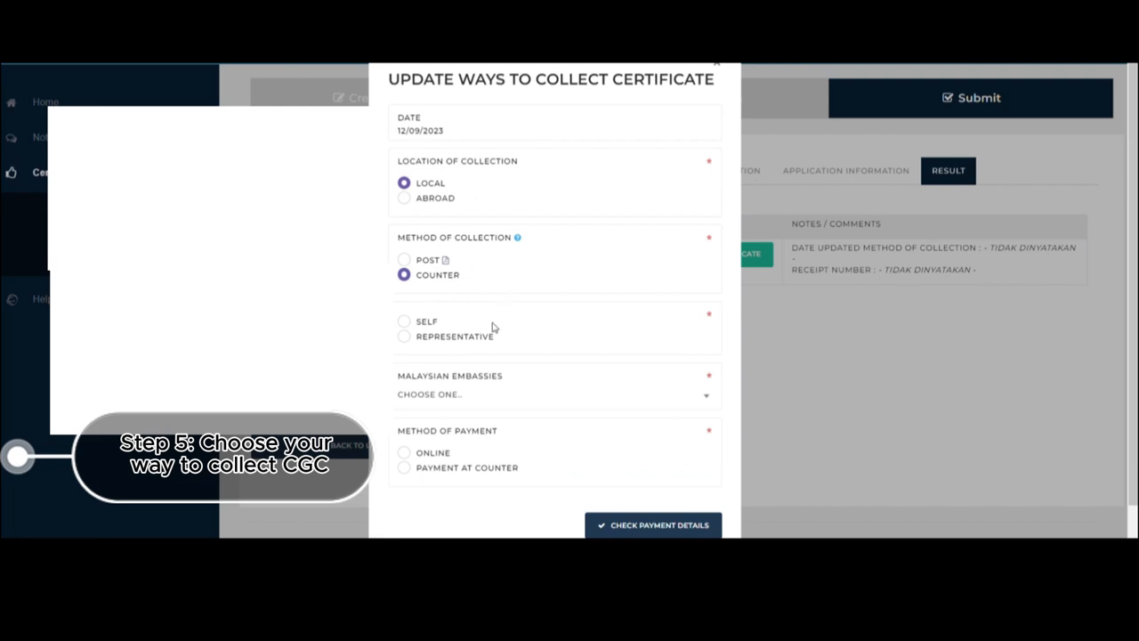
pyautogui.click(404, 321)
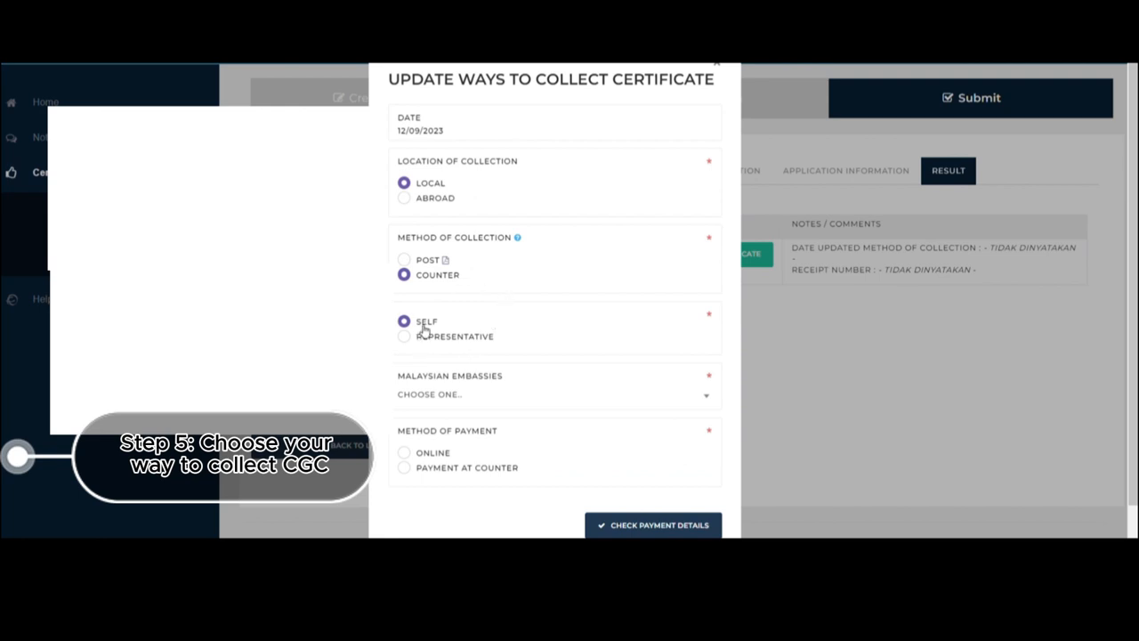
pyautogui.moveTo(511, 384)
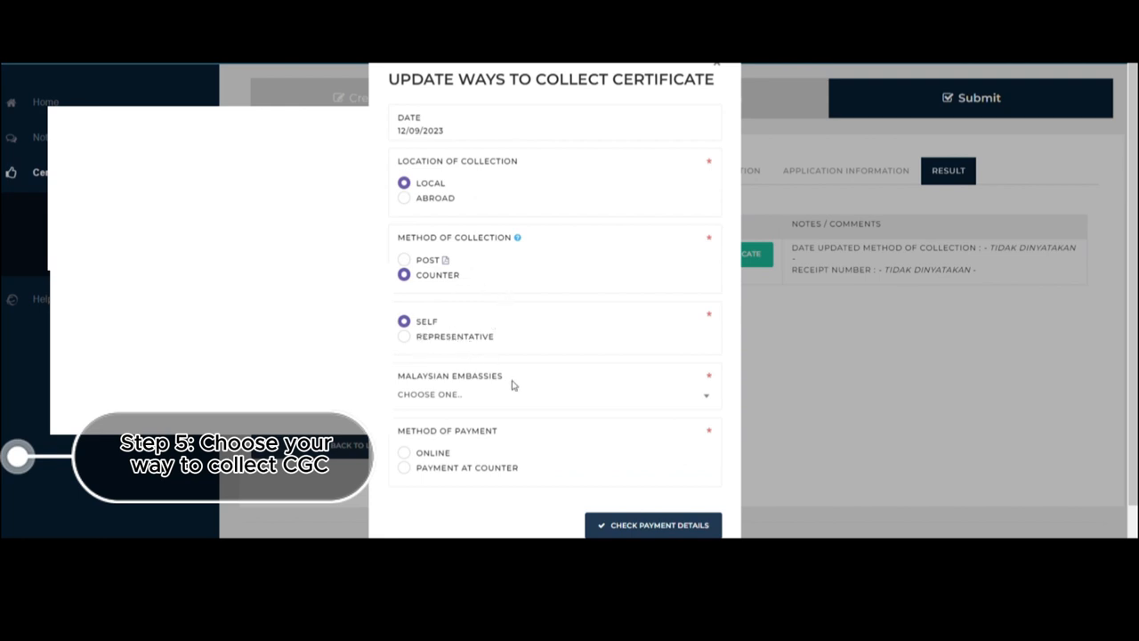
pyautogui.moveTo(568, 394)
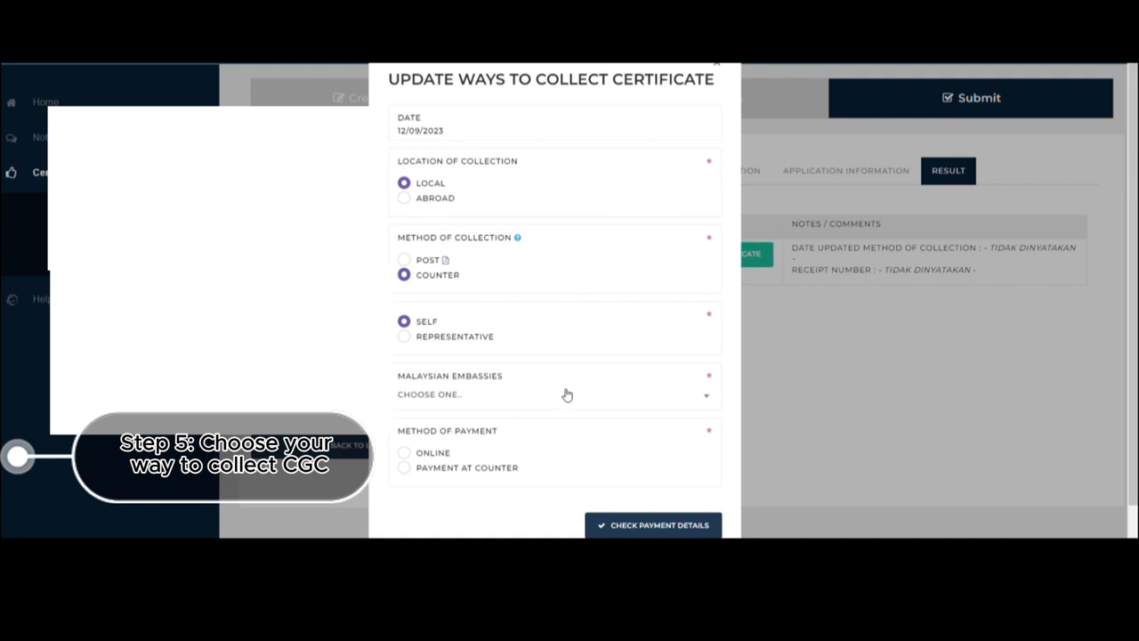
pyautogui.click(561, 394)
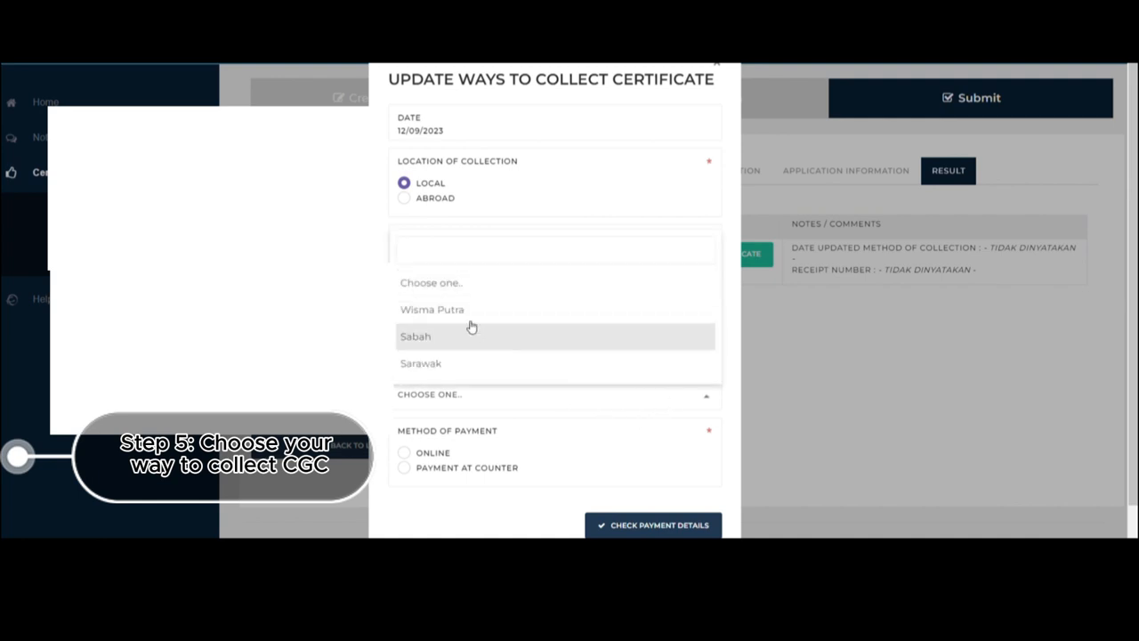
pyautogui.moveTo(475, 321)
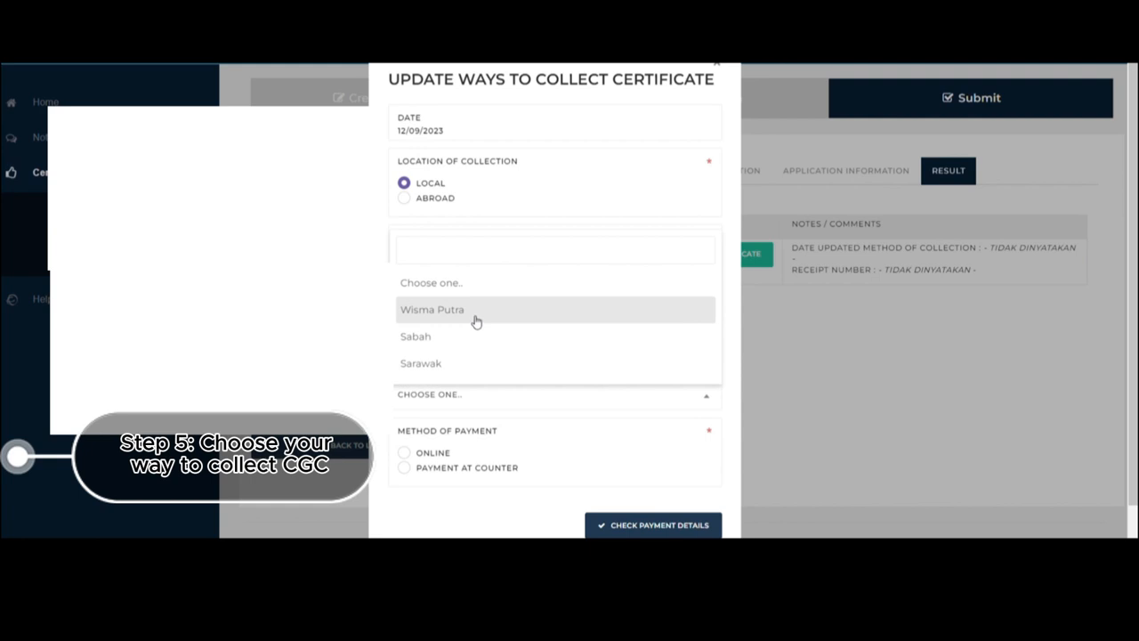
pyautogui.click(433, 309)
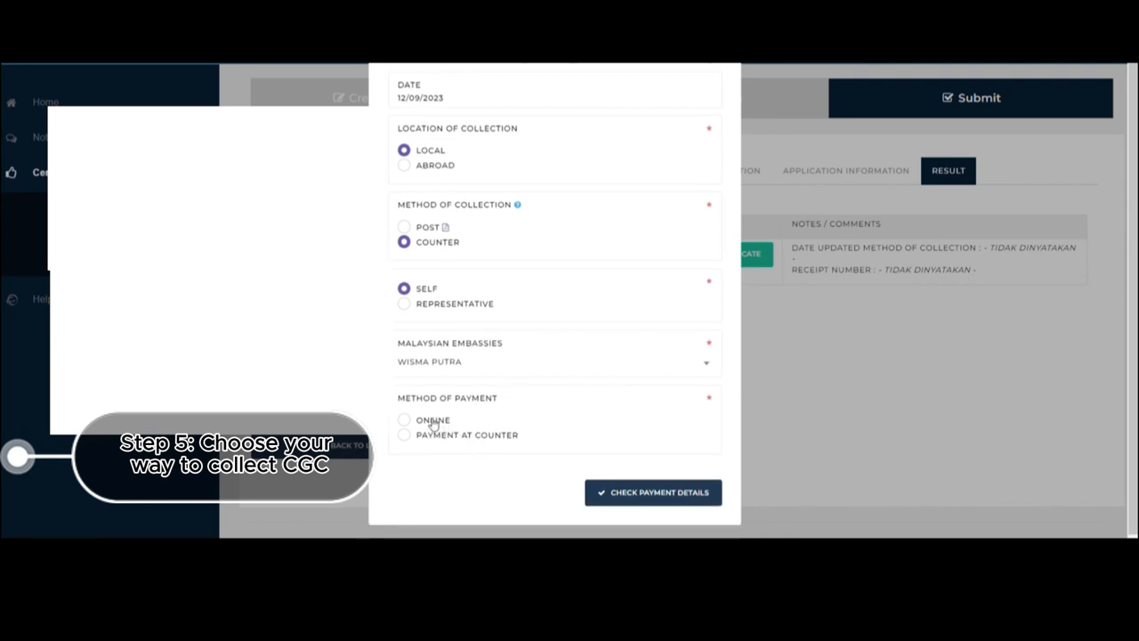
pyautogui.click(404, 419)
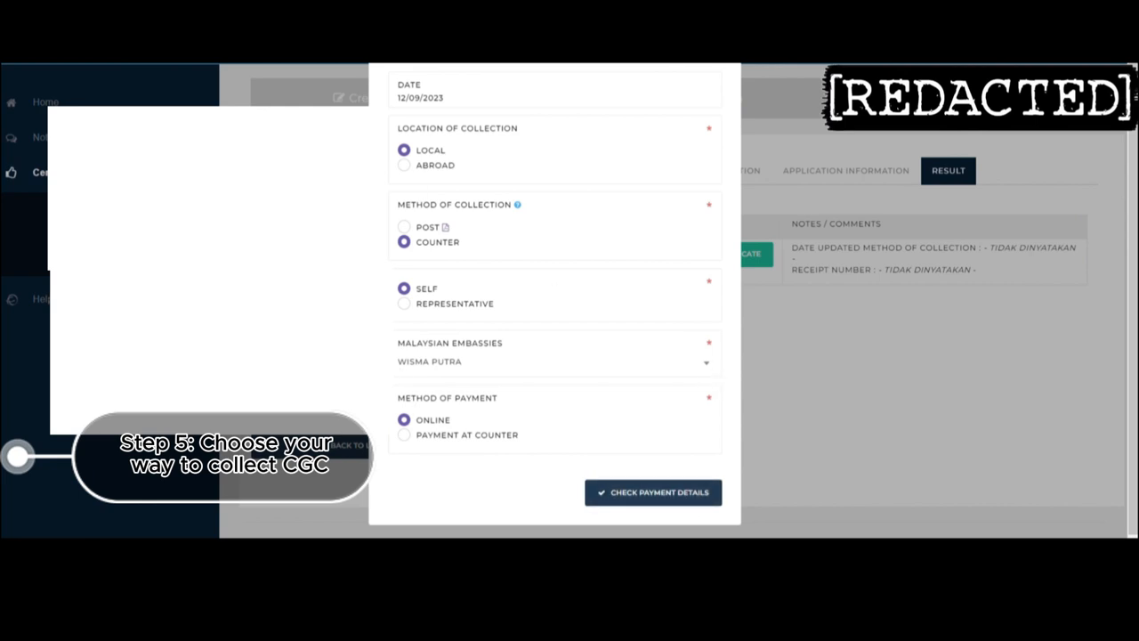
pyautogui.moveTo(681, 500)
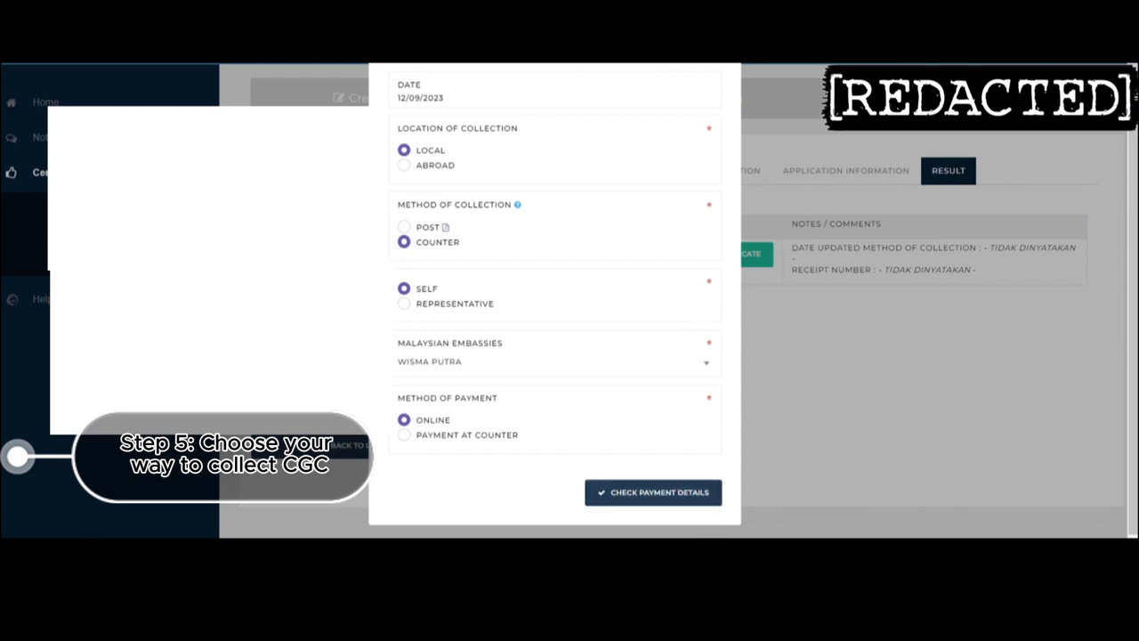
pyautogui.scroll(3)
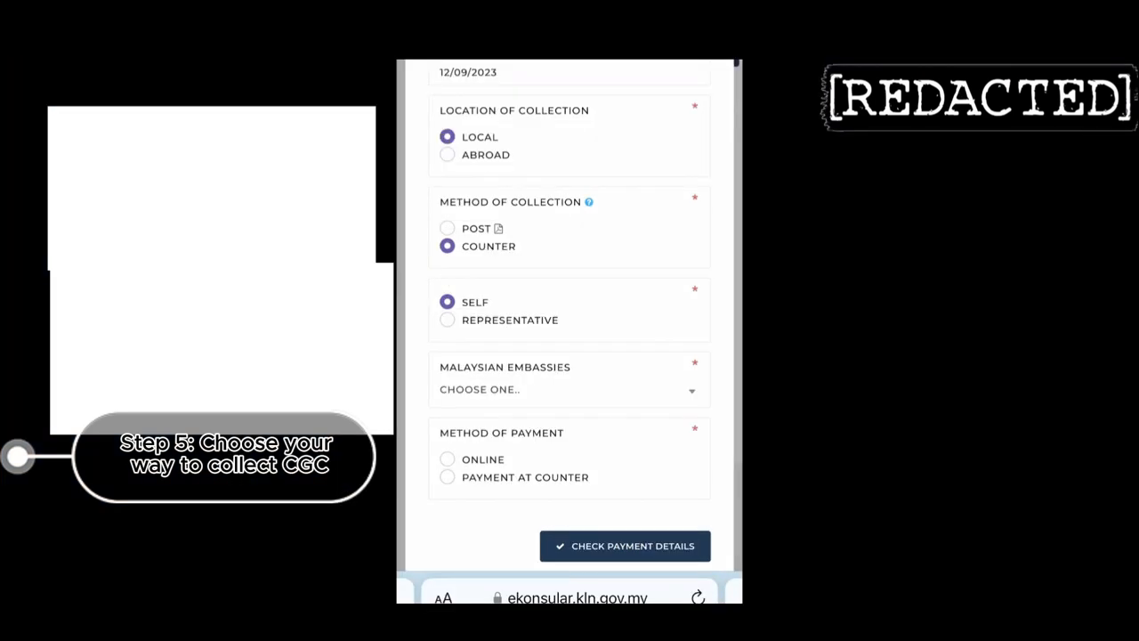
# Reselect Wisma Putra with online payment and check the payment details.
pyautogui.click(569, 389)
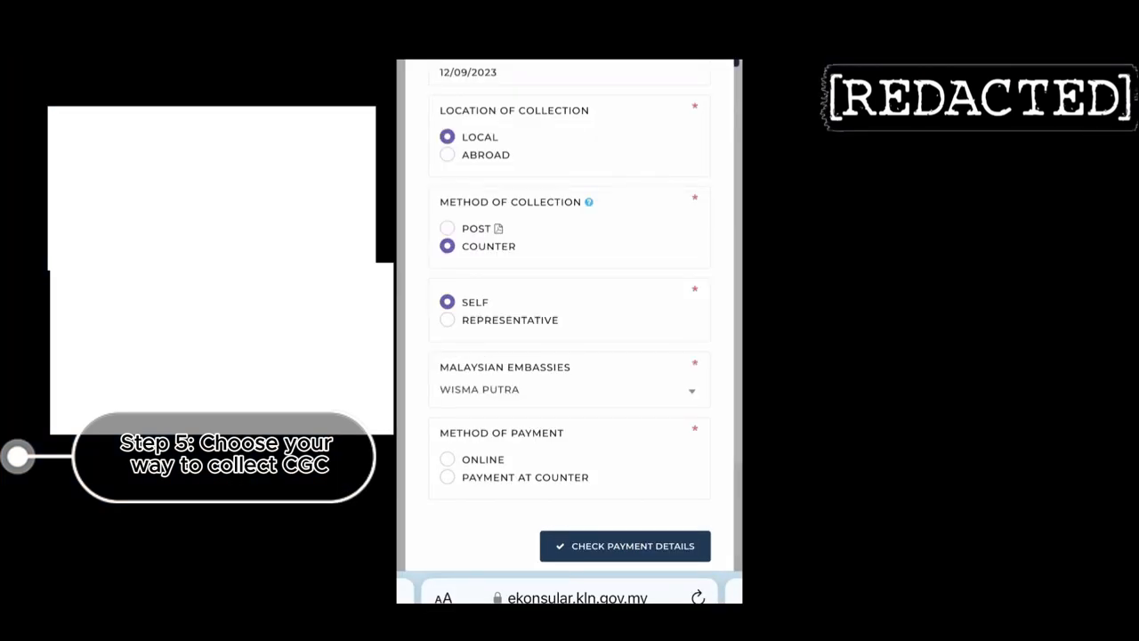
pyautogui.click(446, 458)
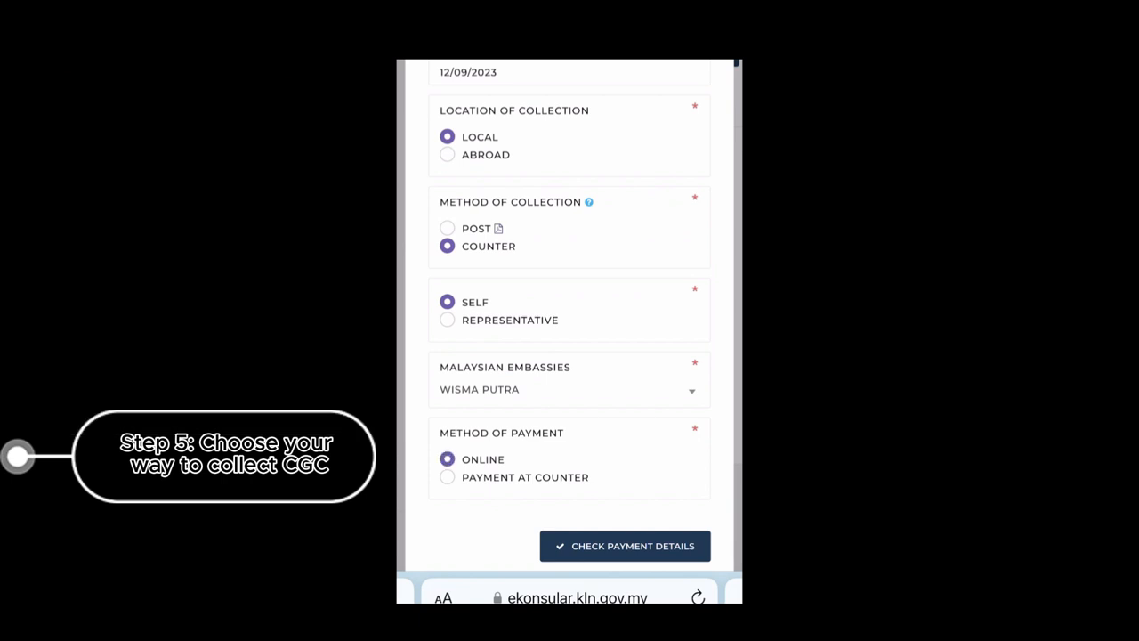
pyautogui.click(625, 546)
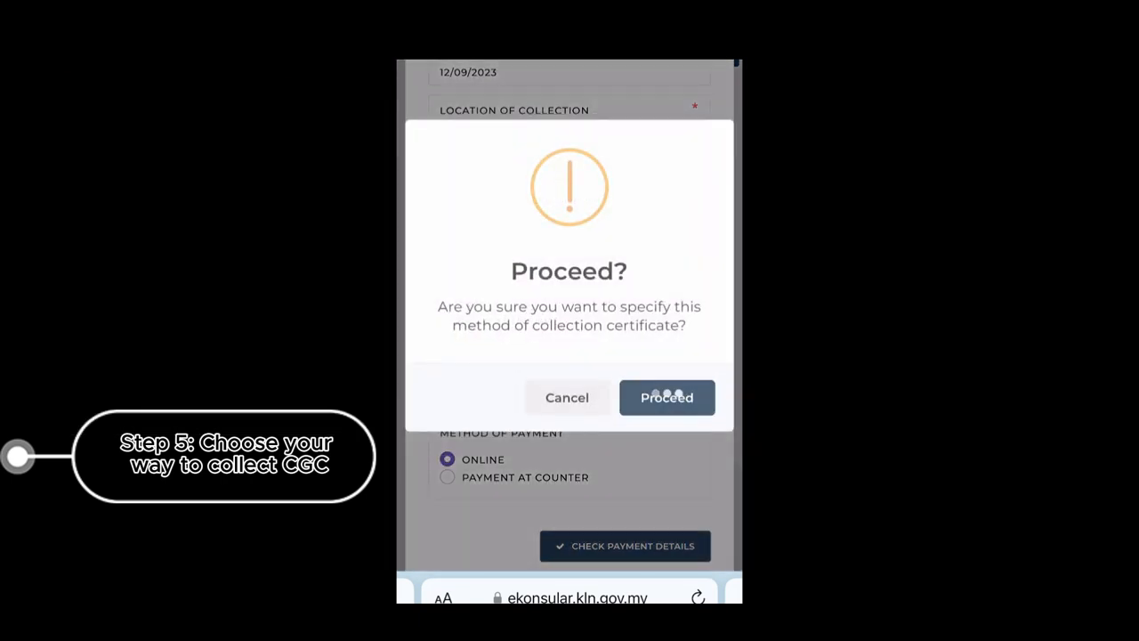
# Proceed with the update, acknowledge the Success dialog and continue to pay the fee.
pyautogui.click(667, 397)
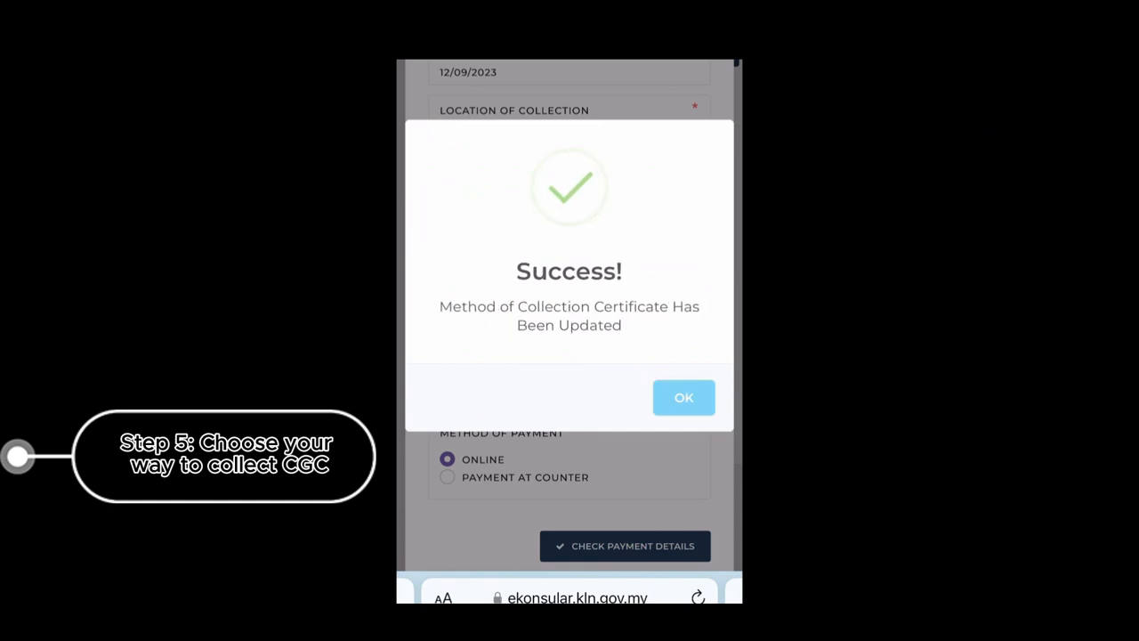
pyautogui.click(683, 398)
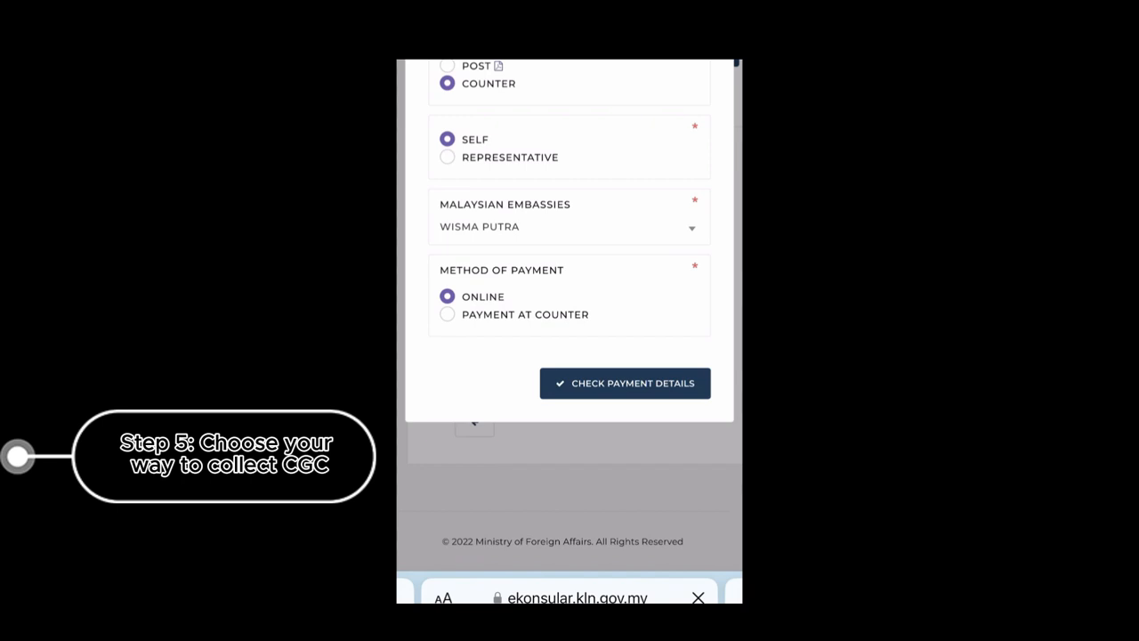
pyautogui.click(625, 383)
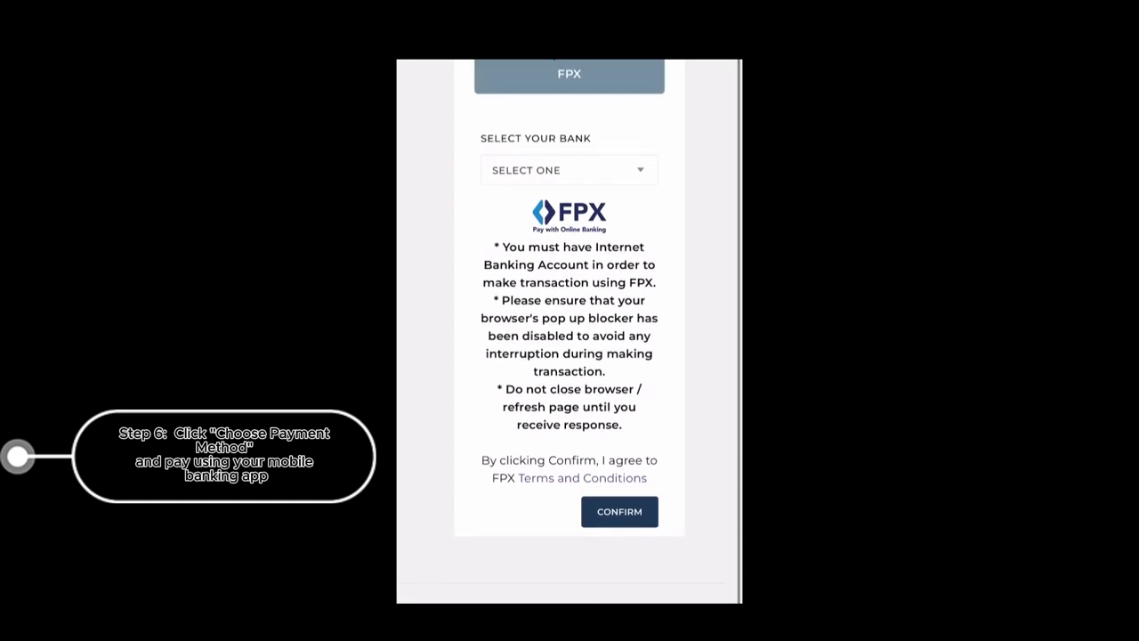
# Choose HSBC Bank from the FPX Select Your Bank list.
pyautogui.scroll(3)
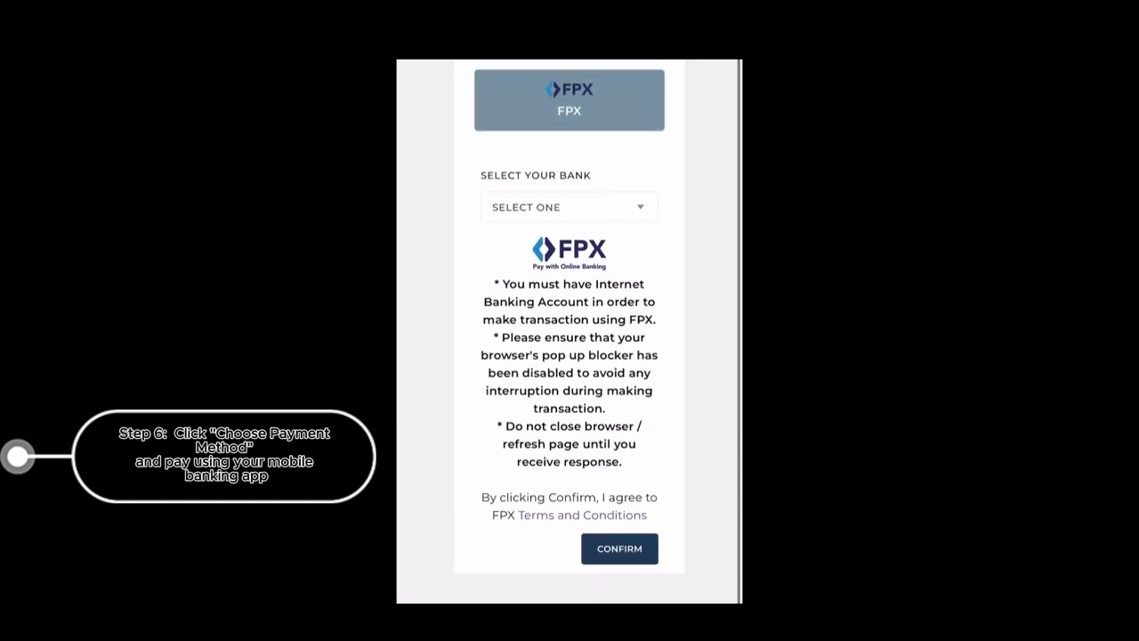
pyautogui.click(568, 206)
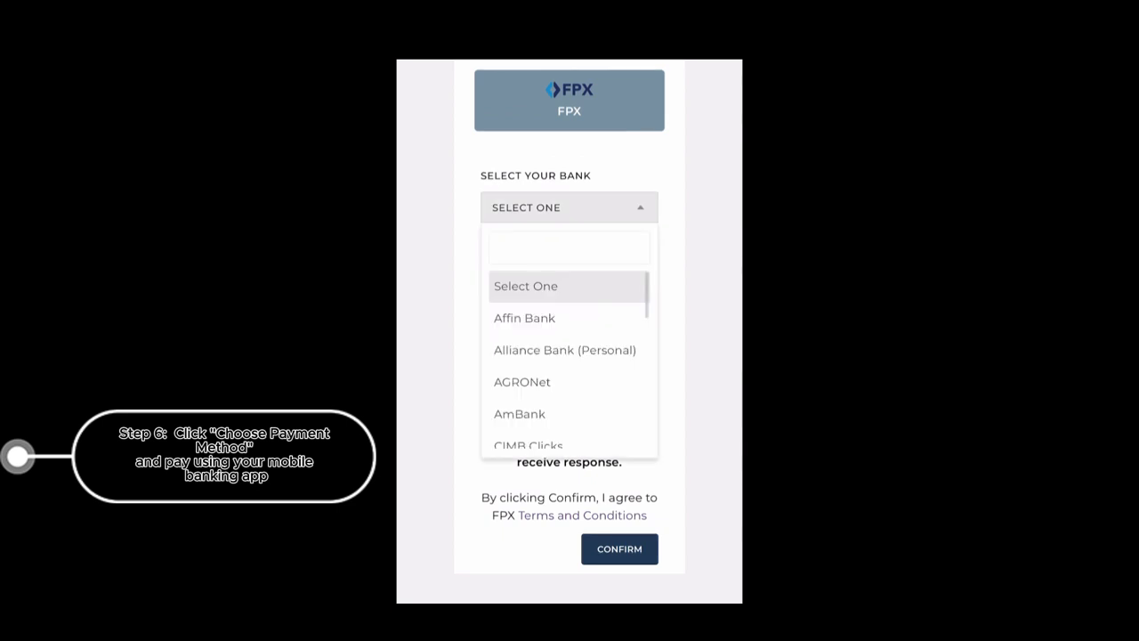
pyautogui.scroll(-3)
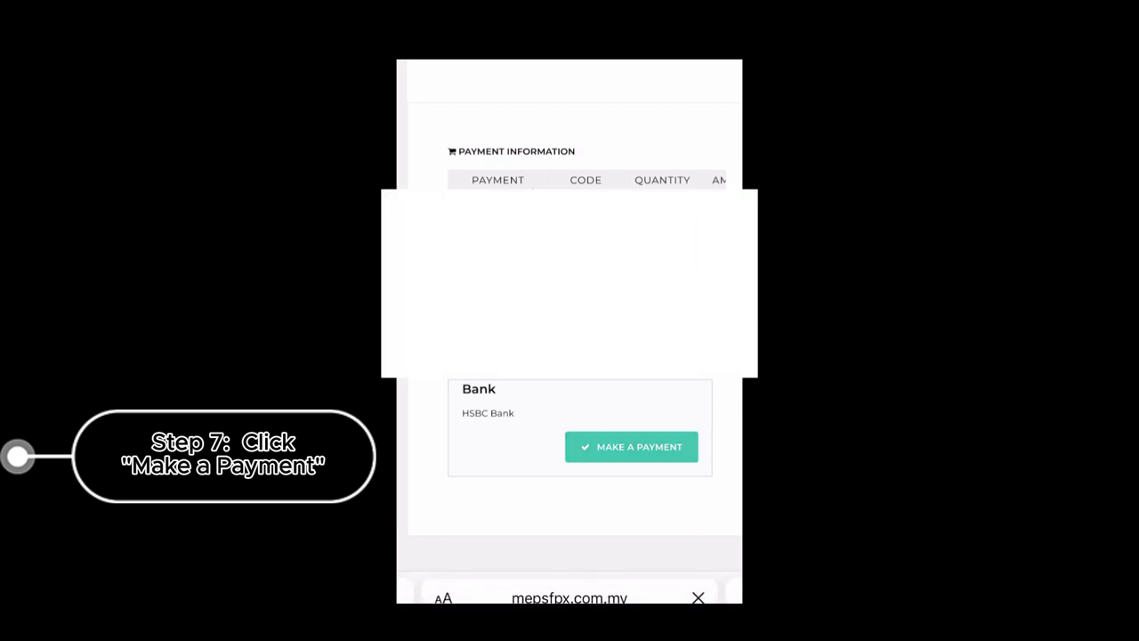
# Make the certificate payment from HSBC Bank through the MEPS FPX gateway.
pyautogui.click(631, 446)
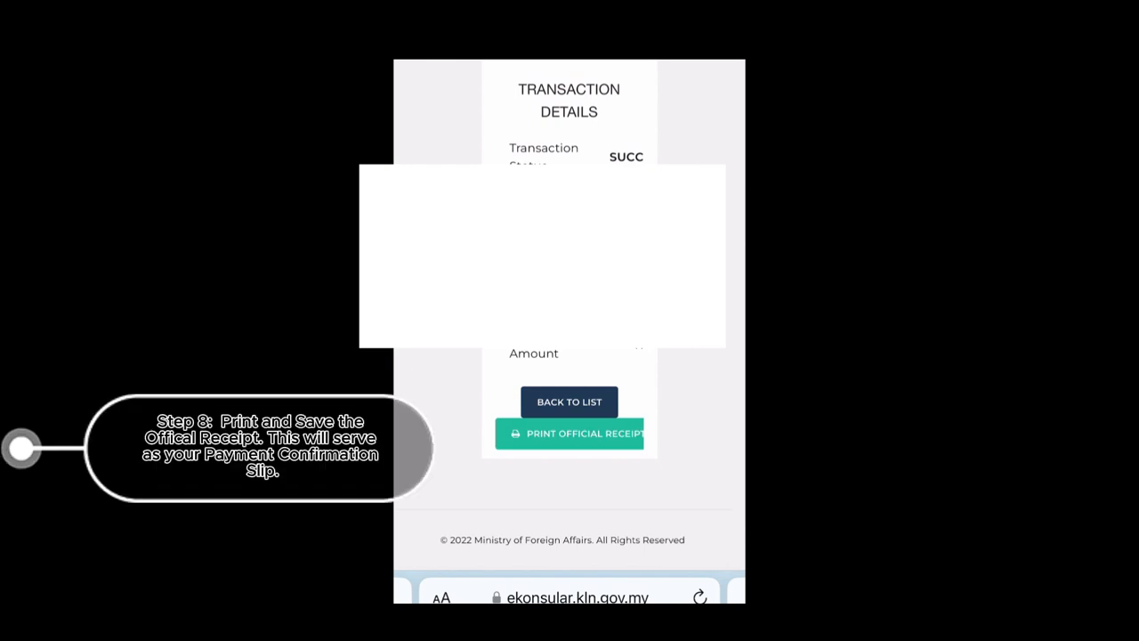
# Print the official receipt from the successful Transaction Details page.
pyautogui.click(569, 433)
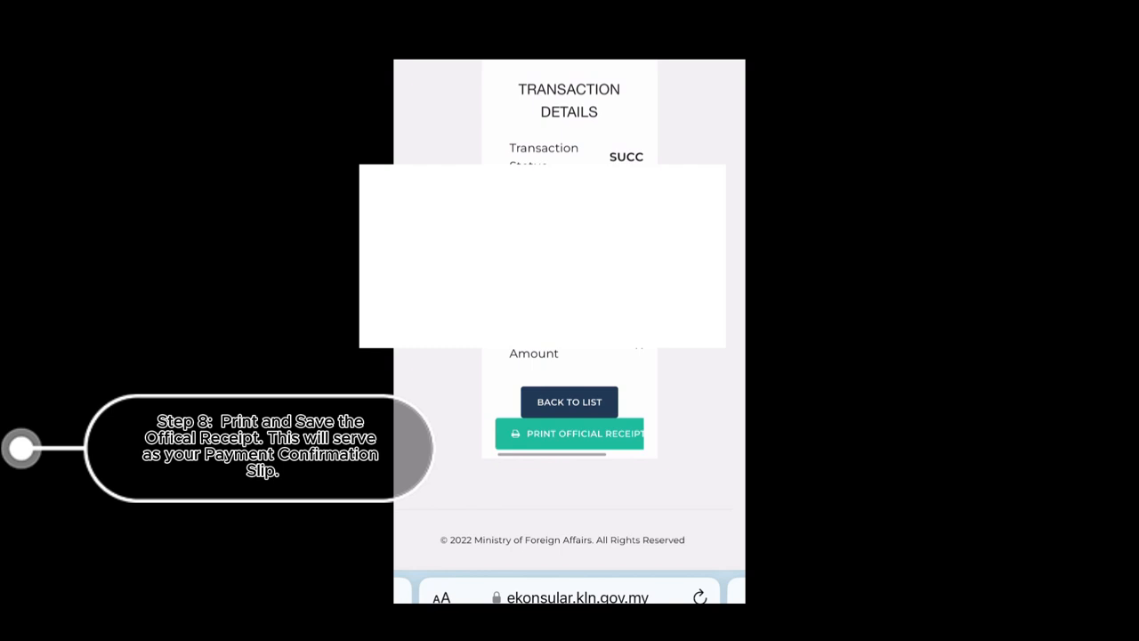